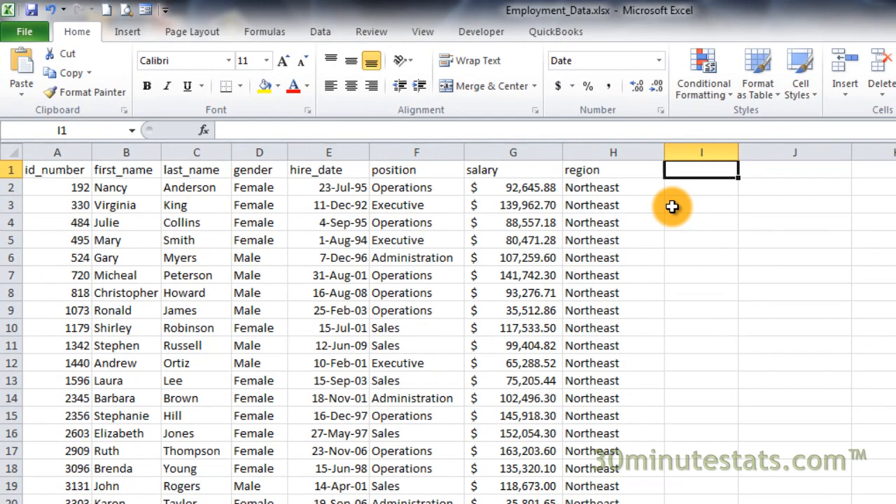
mouse_move(529, 193)
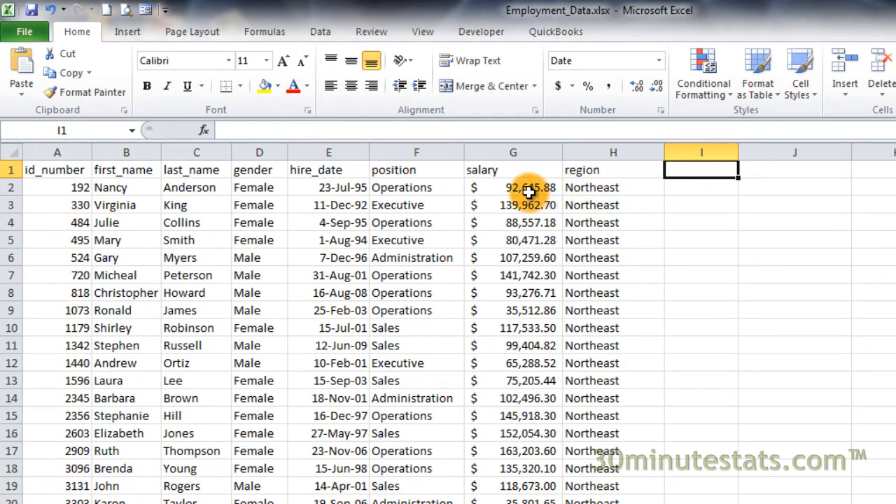
- Apply the red-to-black four-circle icon set to the salary range G2:G100
left_click(512, 187)
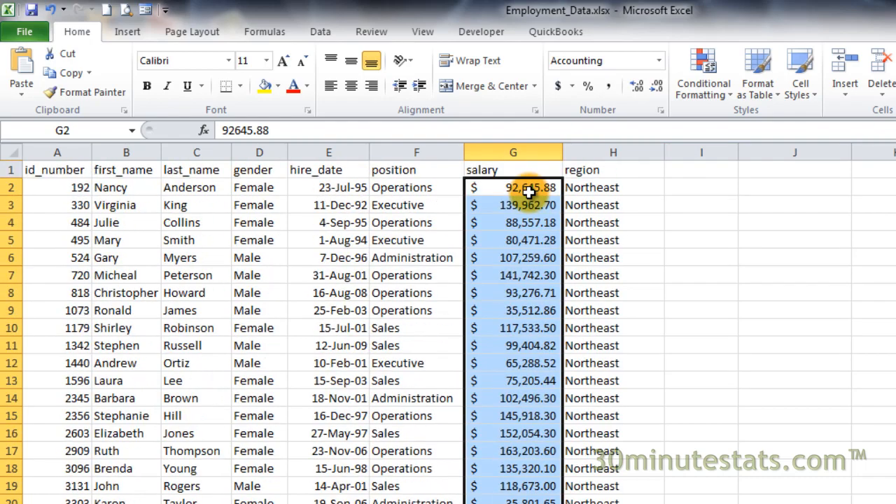
mouse_move(669, 186)
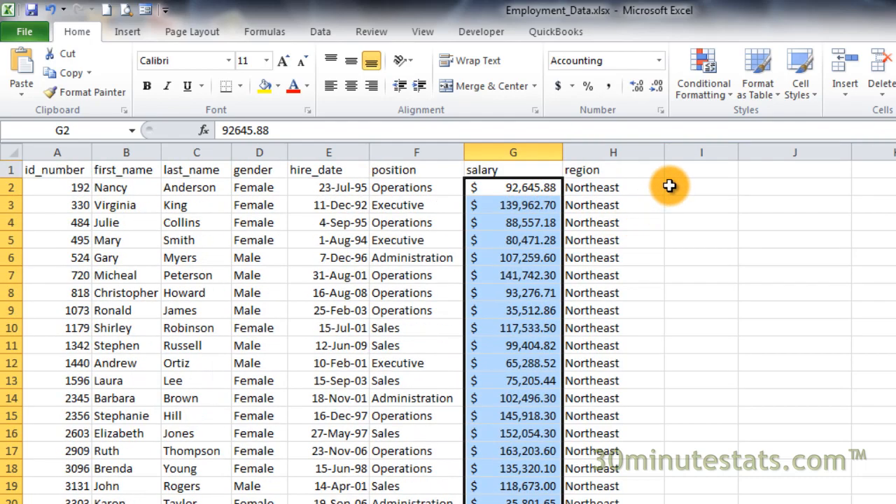
mouse_move(686, 171)
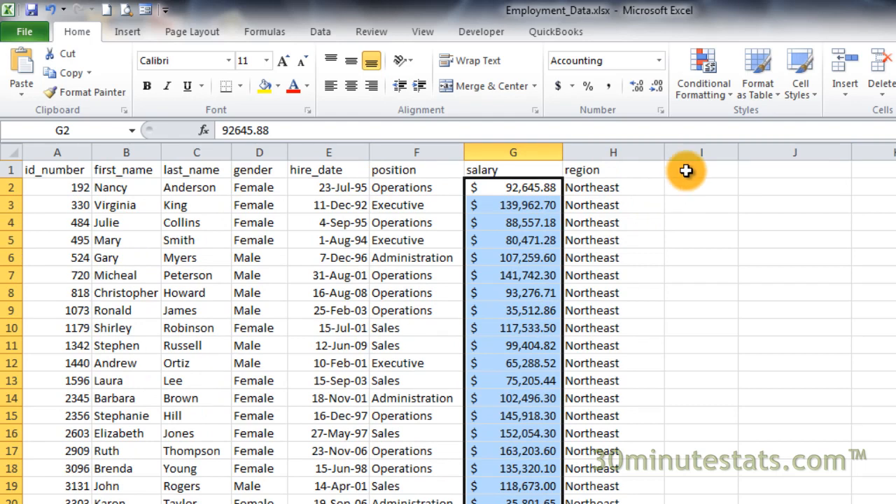
left_click(702, 73)
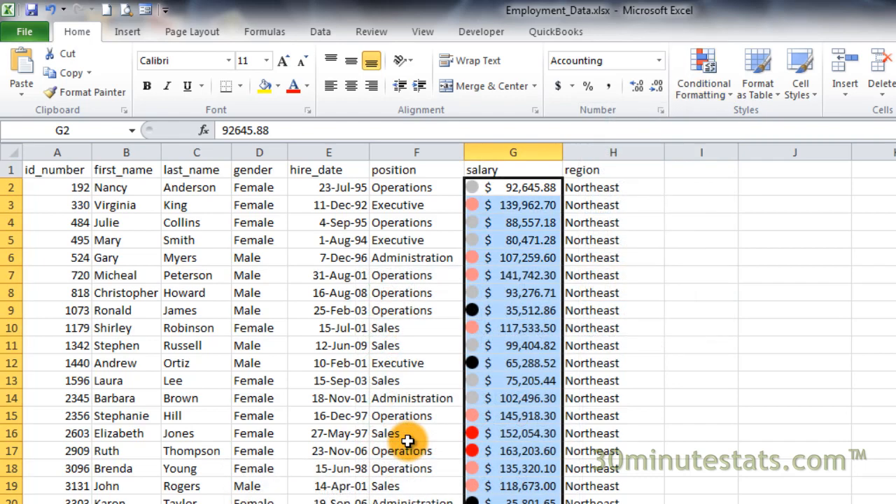
left_click(513, 169)
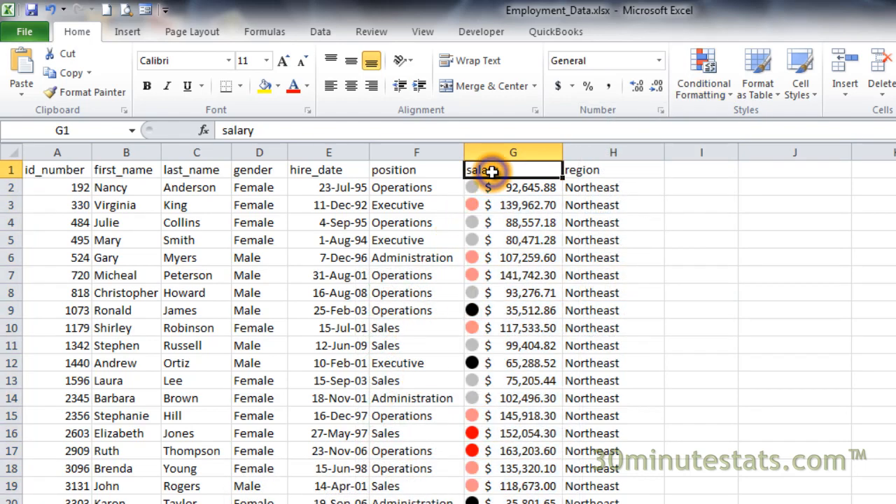
mouse_move(655, 209)
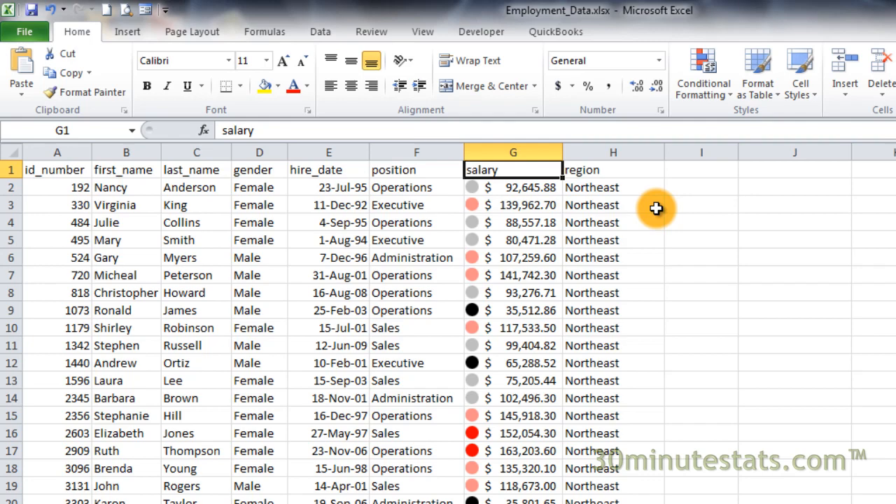
- List this worksheet's formatting rules and select the salary icon-set rule on G2:G100
left_click(703, 73)
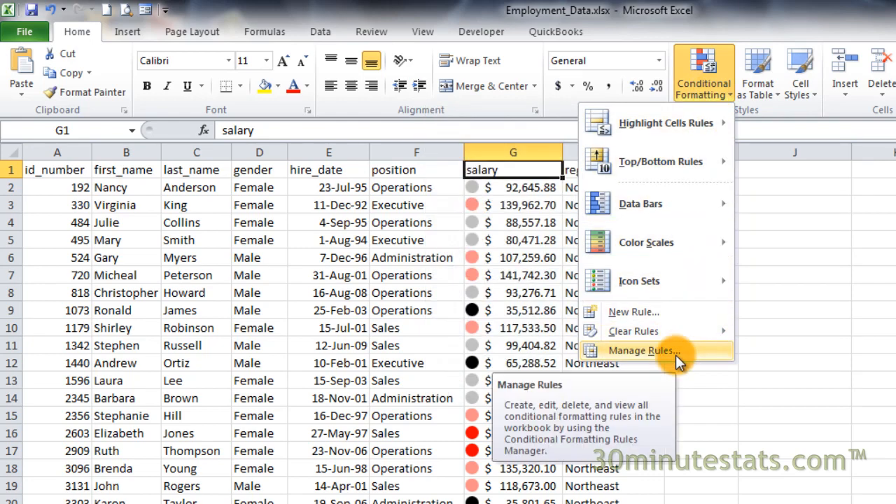
left_click(642, 350)
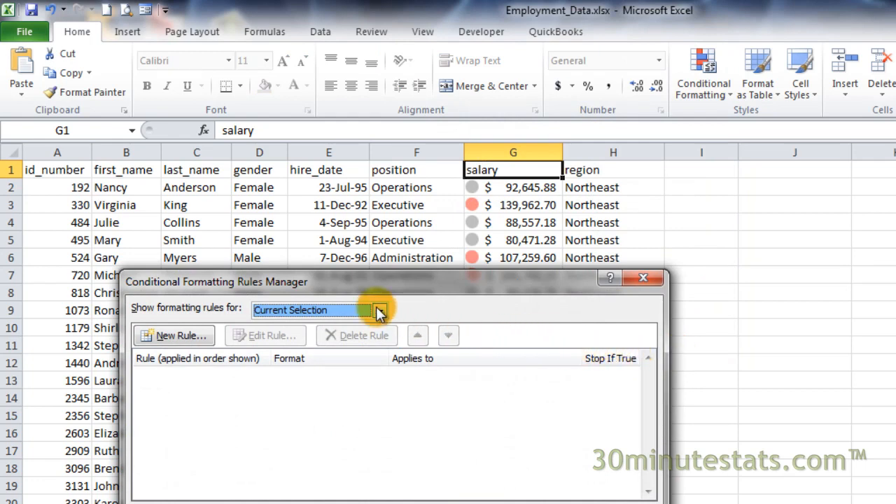
left_click(379, 310)
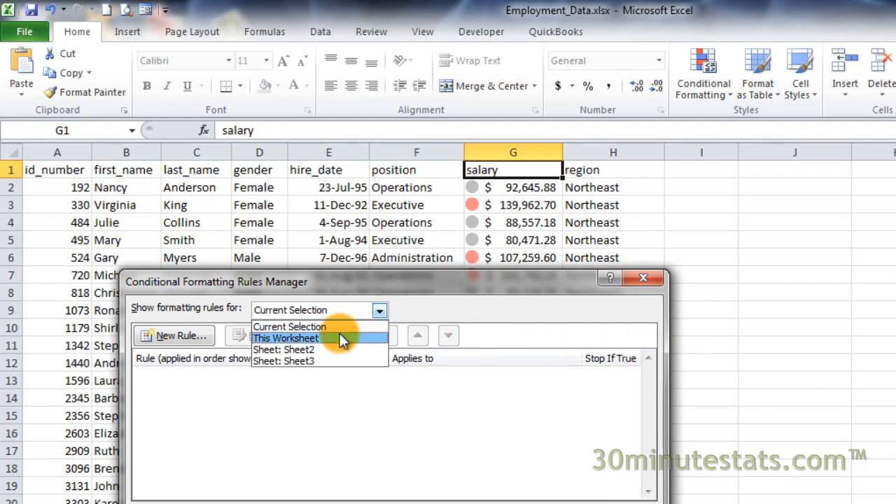
left_click(286, 337)
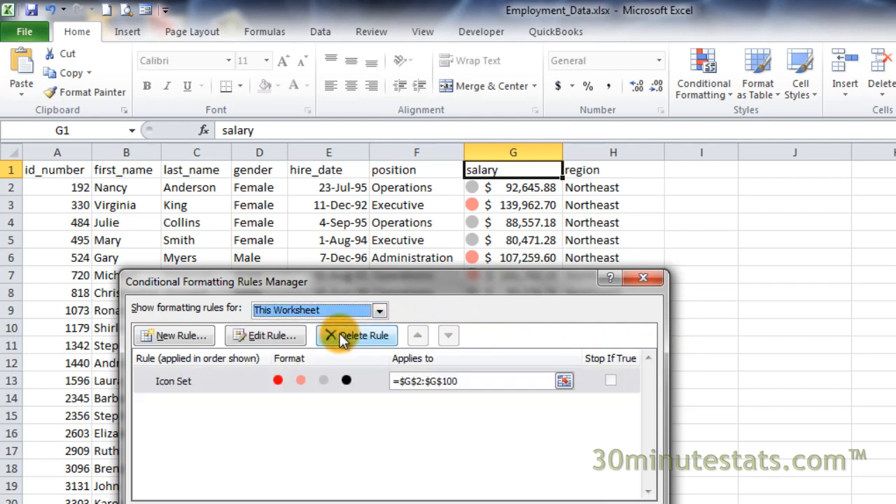
mouse_move(269, 370)
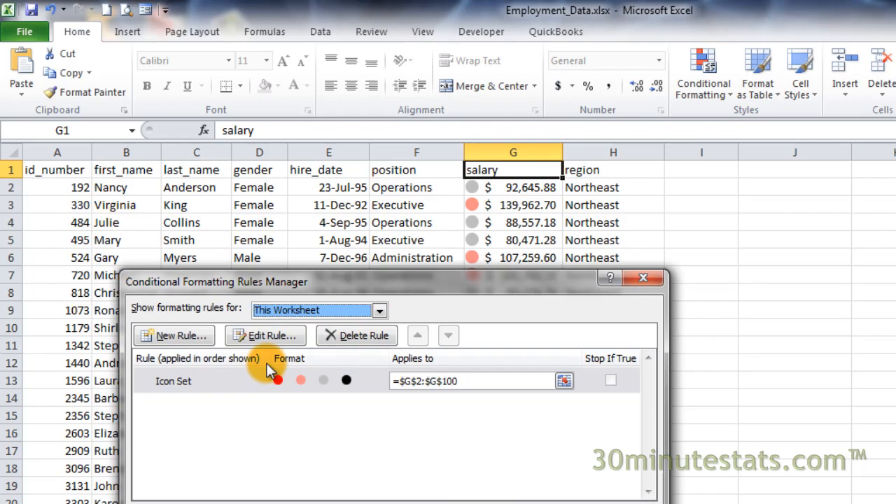
left_click(210, 380)
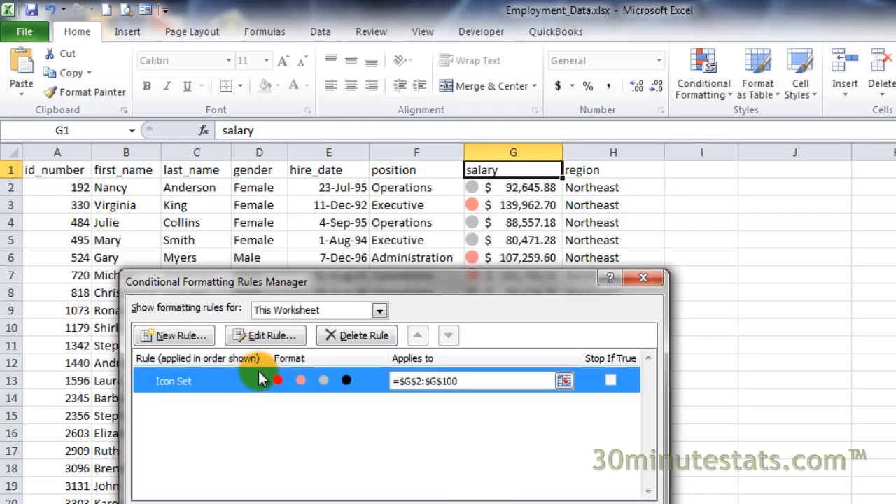
- Edit the salary icon-set rule so all three thresholds use Number instead of Percent
left_click(265, 336)
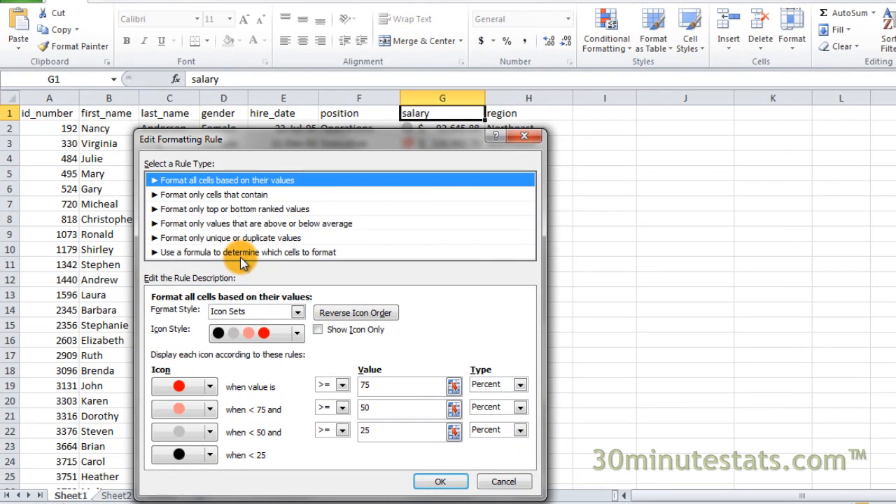
mouse_move(403, 238)
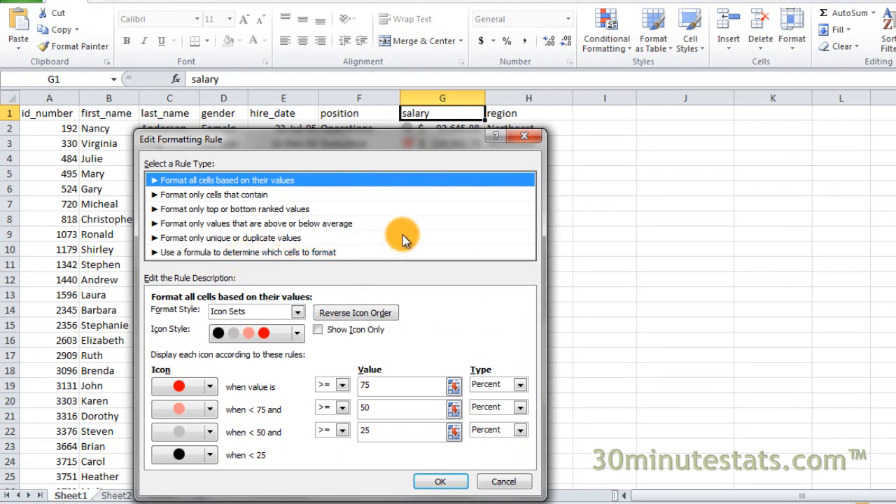
mouse_move(425, 232)
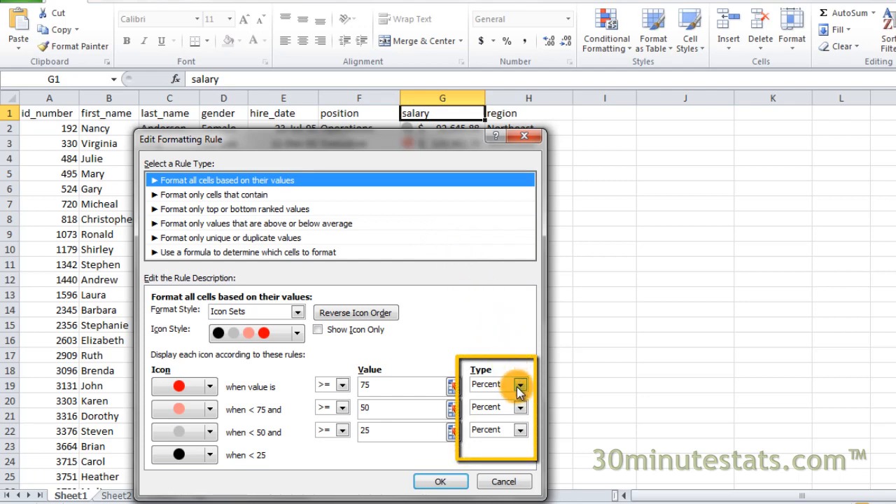
left_click(518, 383)
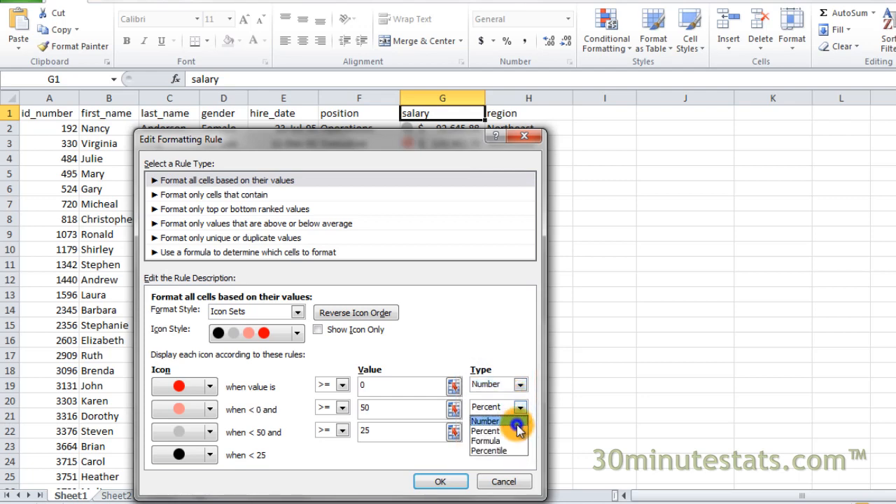
left_click(516, 430)
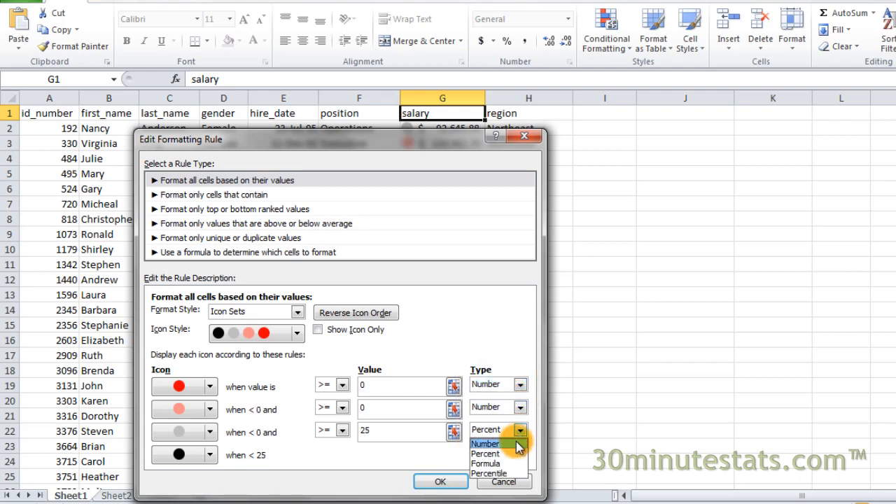
left_click(484, 442)
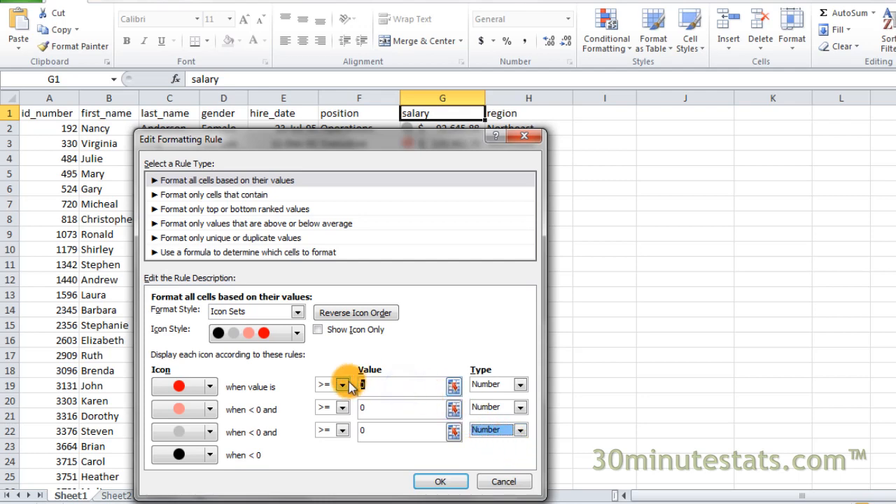
- Enter the numeric thresholds 150000, 125000 and 100000 for the circles
type("15")
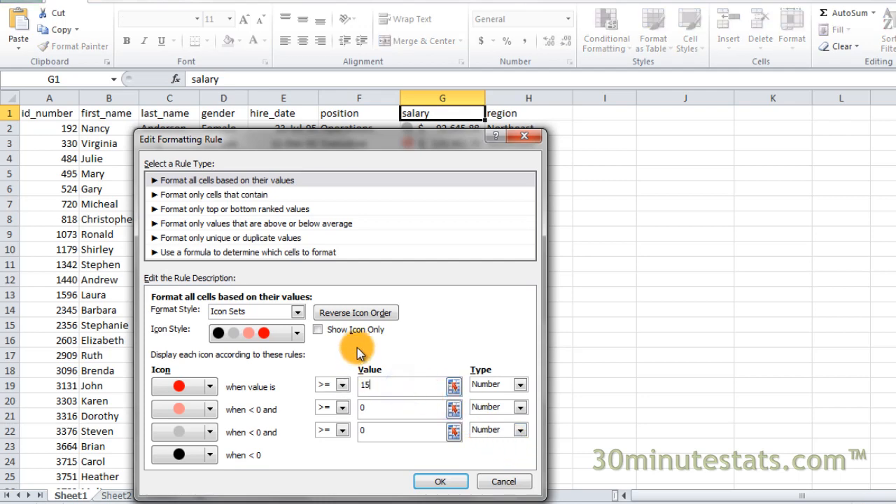
type("150000")
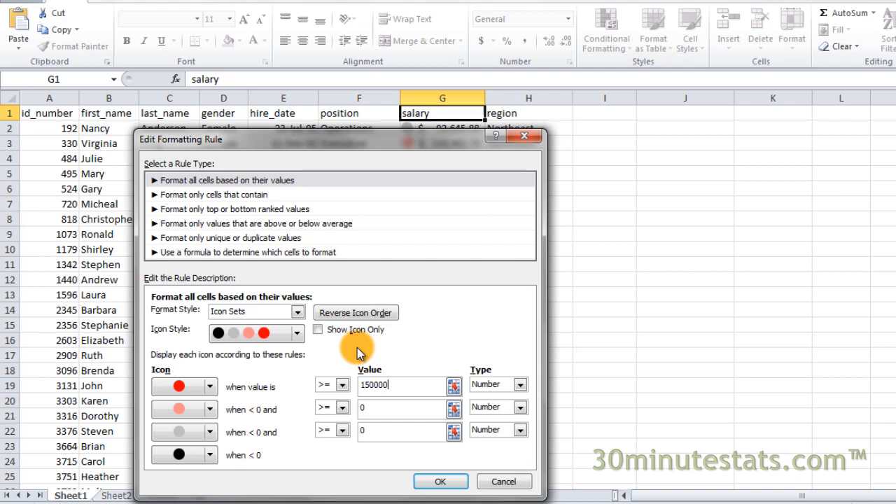
mouse_move(434, 381)
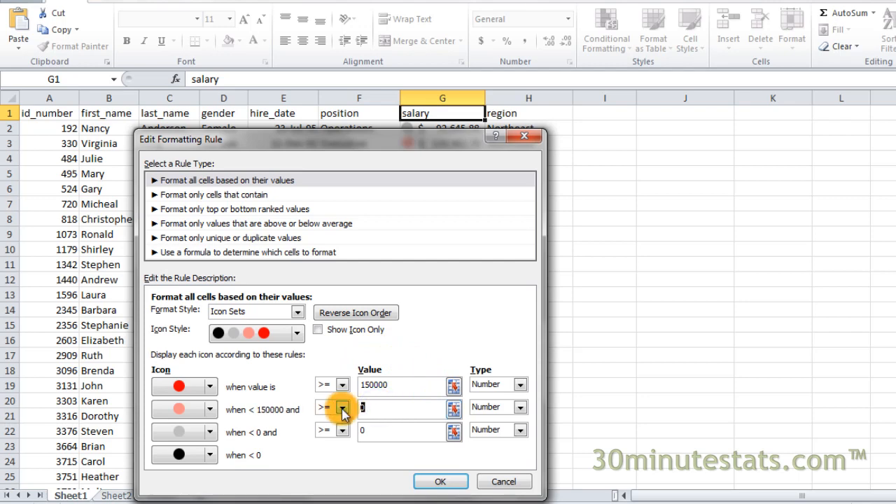
type("125000")
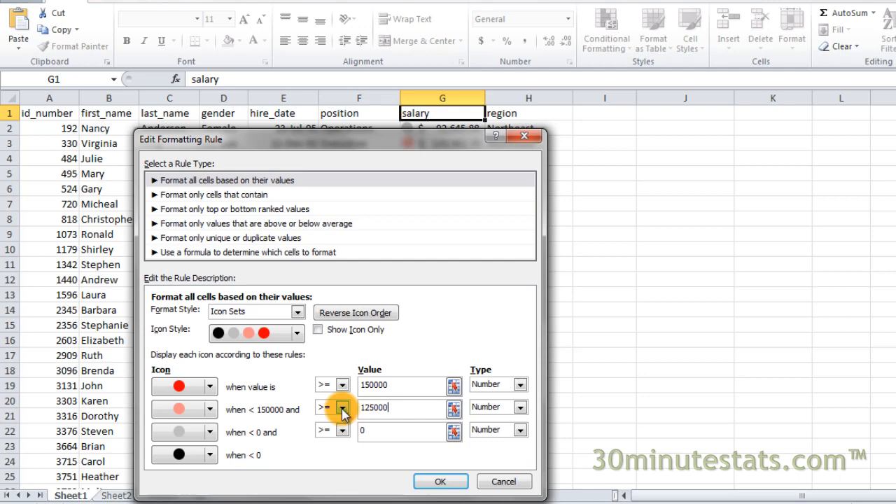
mouse_move(361, 445)
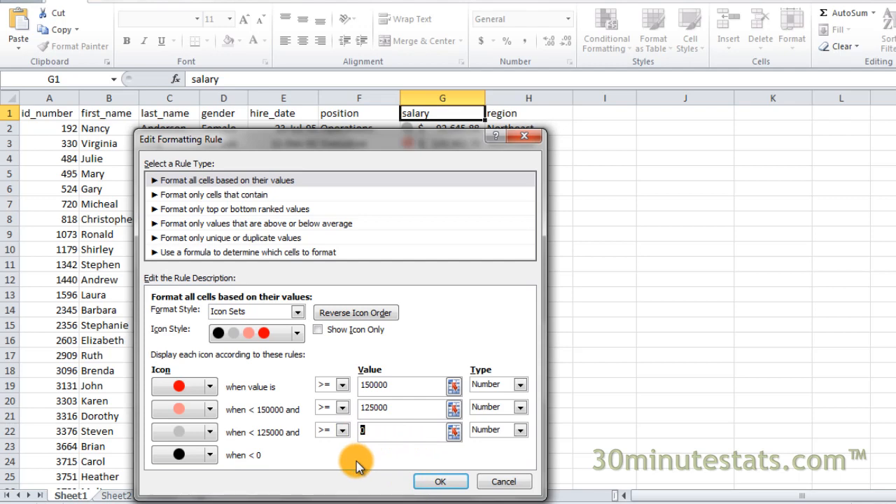
type("00000")
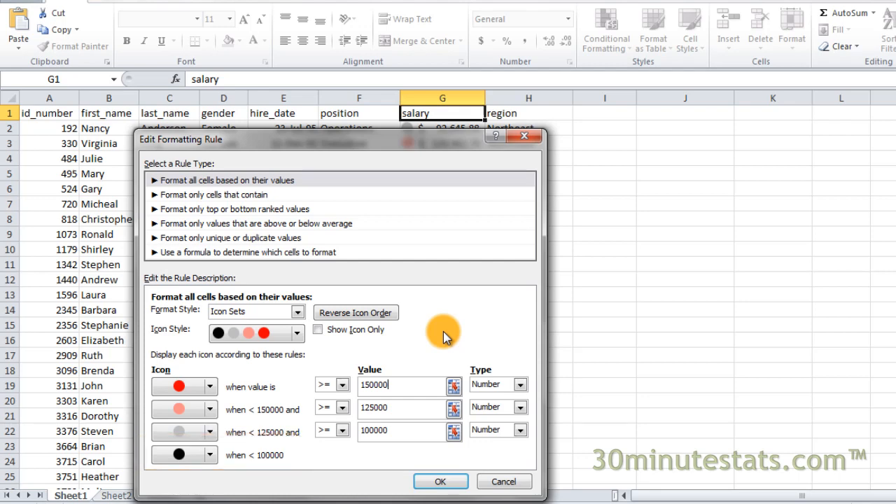
mouse_move(455, 362)
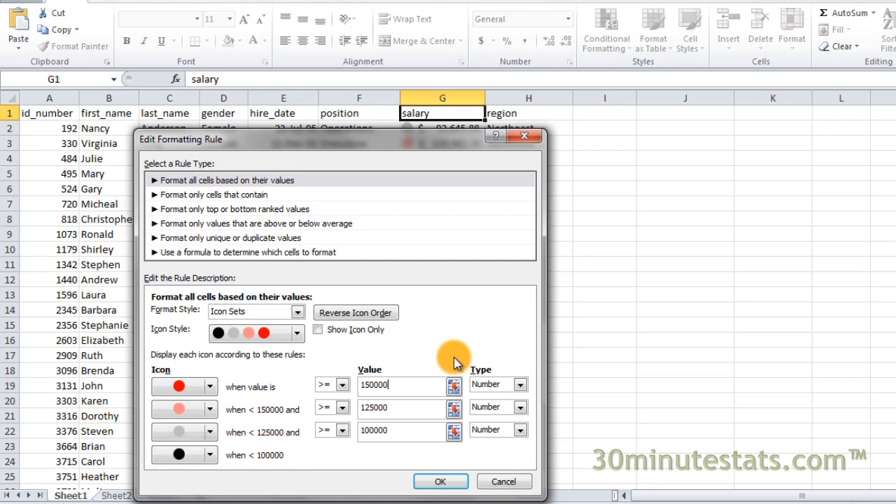
- Confirm the edited rule so the salary circles recolor by the new numeric thresholds
left_click(439, 481)
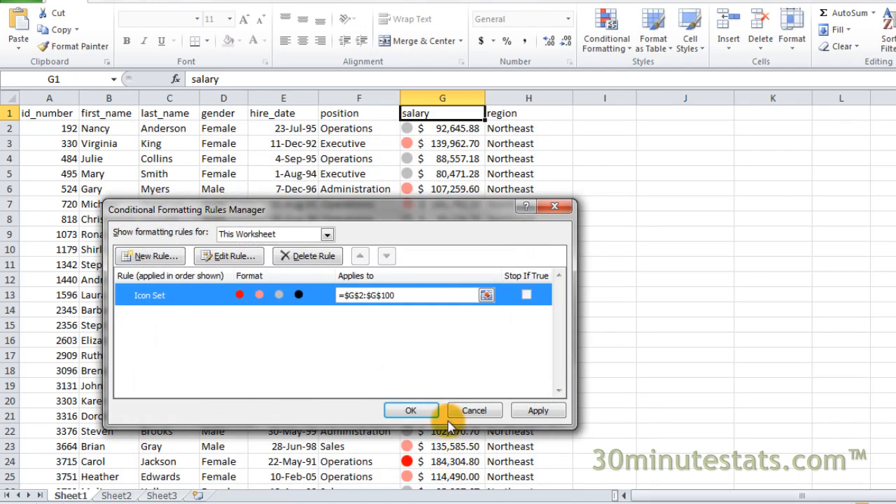
left_click(411, 410)
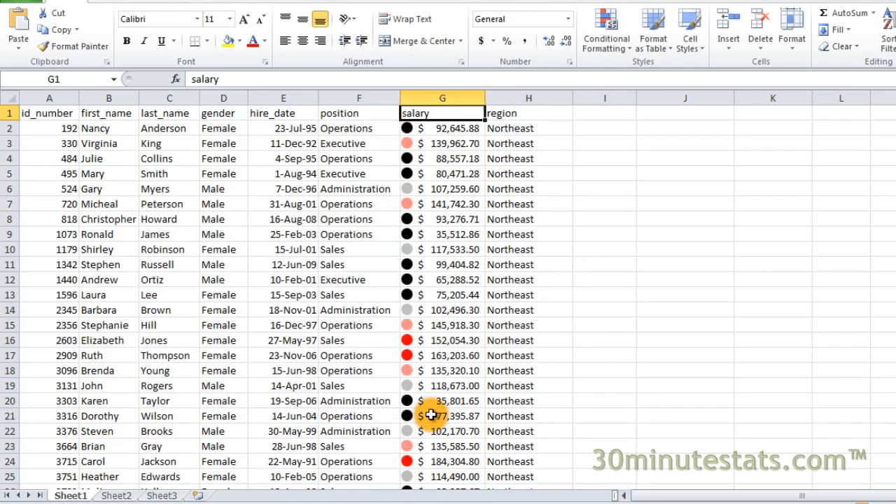
mouse_move(597, 155)
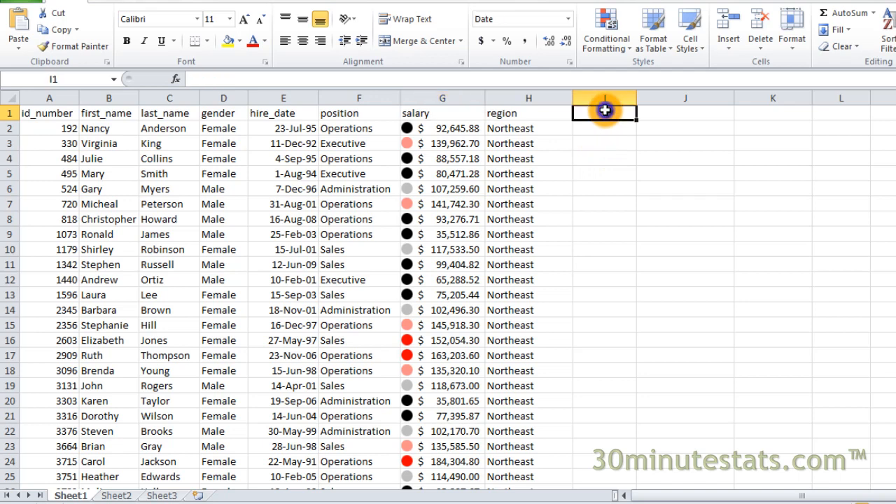
- Add a 1/1/2000 header in I1 and the day-difference formula =$I$1-E2 in I2
type("1/1/2000")
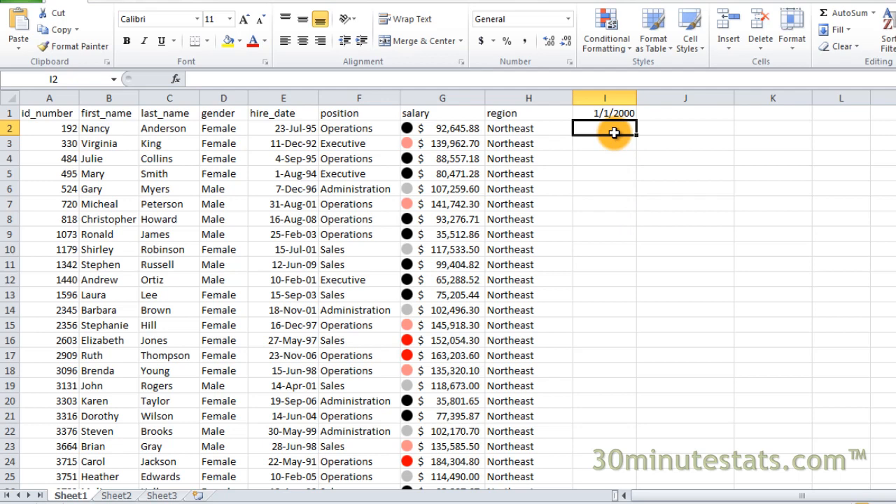
mouse_move(620, 188)
type("=")
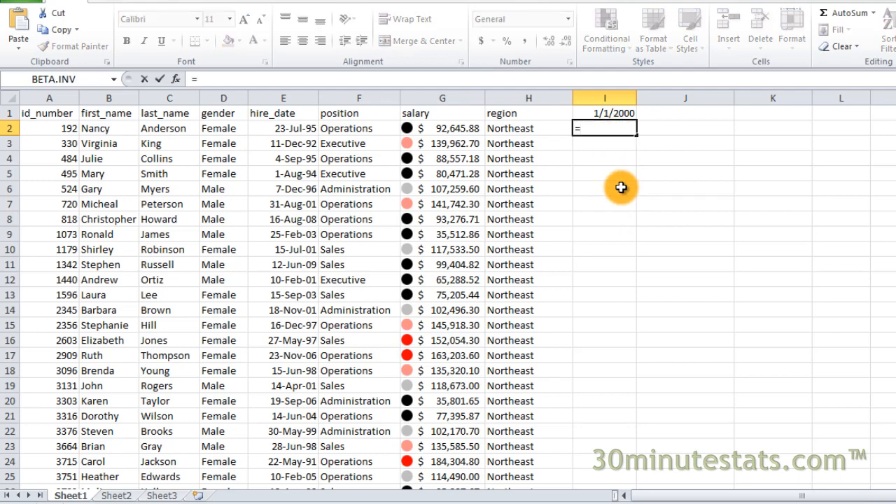
type("$I$1")
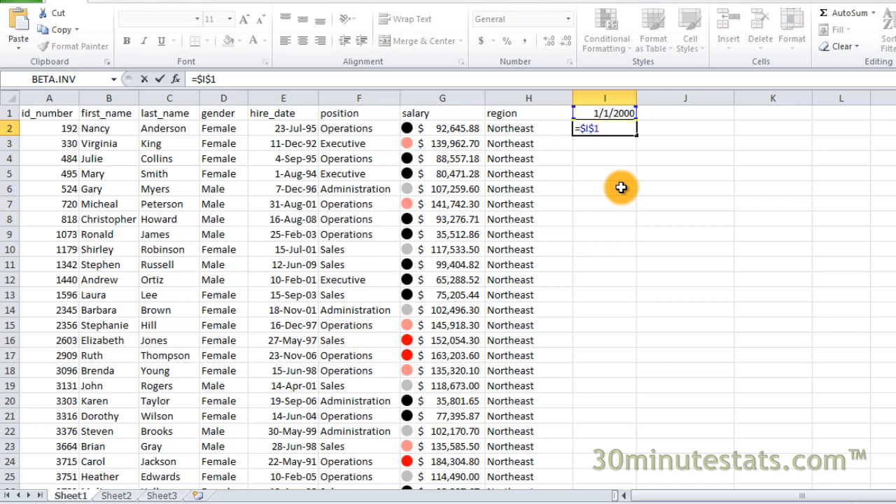
type("- E")
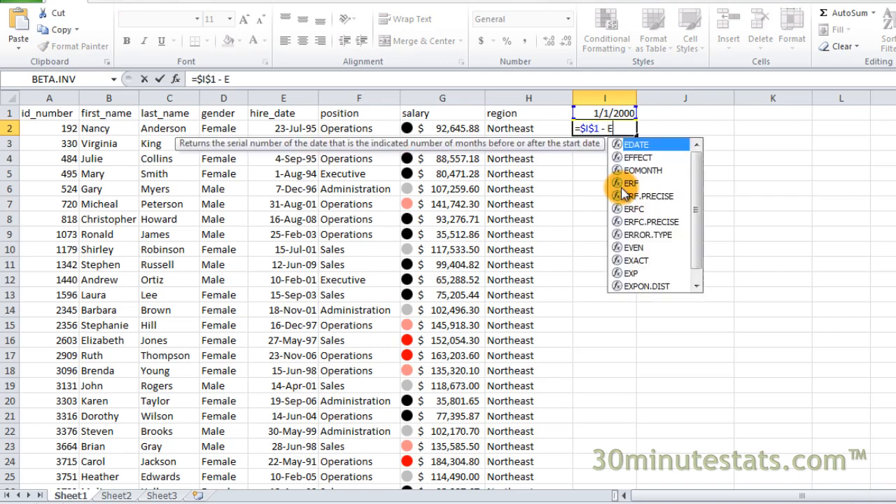
left_click(283, 129)
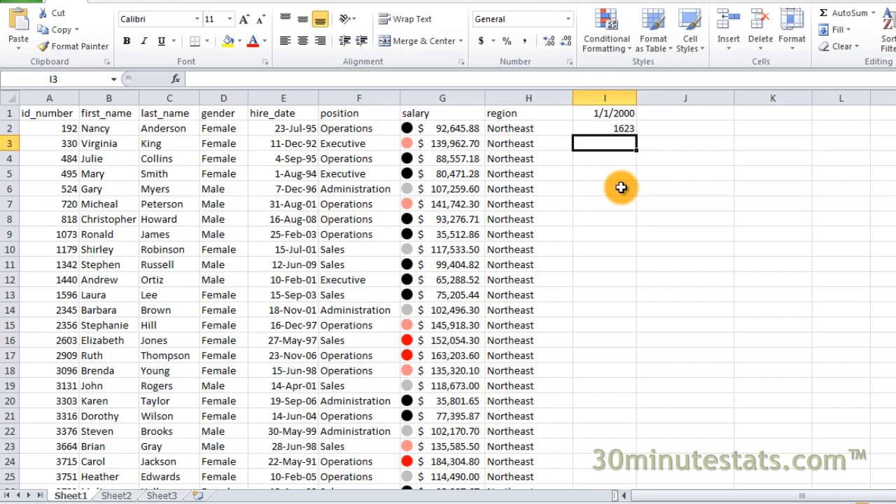
- Fill the day-difference formula down to row 100 for every employee
left_click(605, 129)
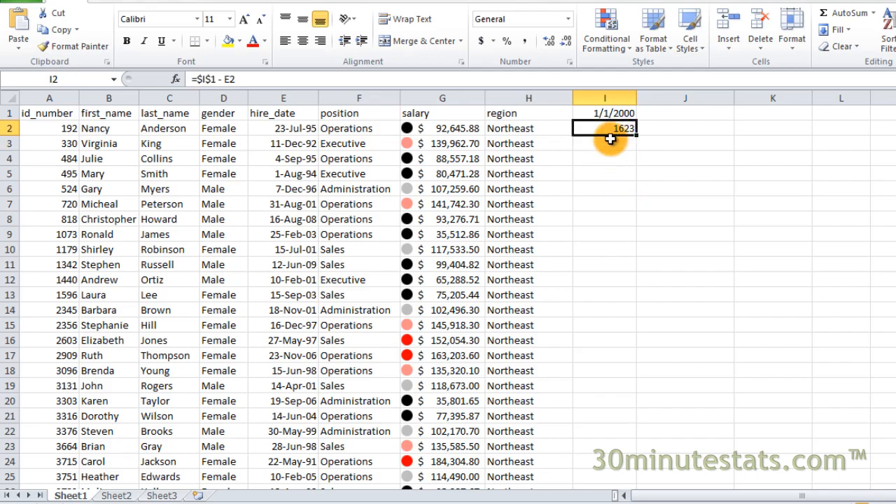
scroll("down", 3)
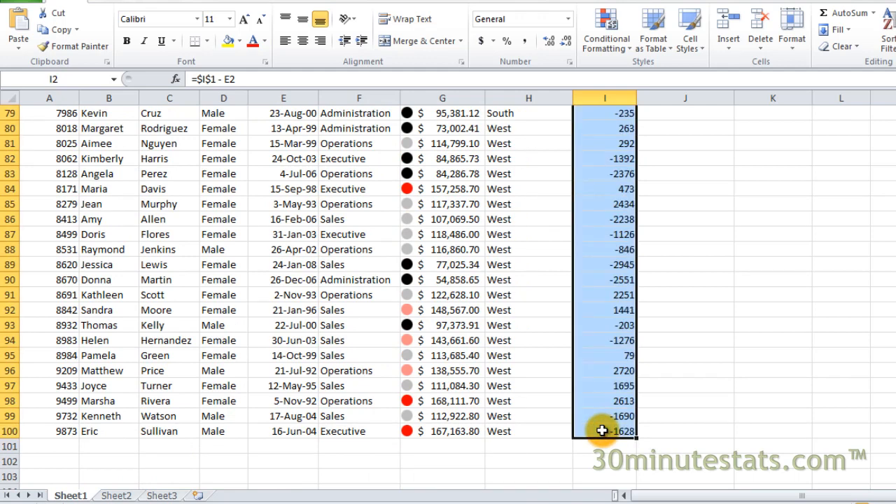
mouse_move(676, 353)
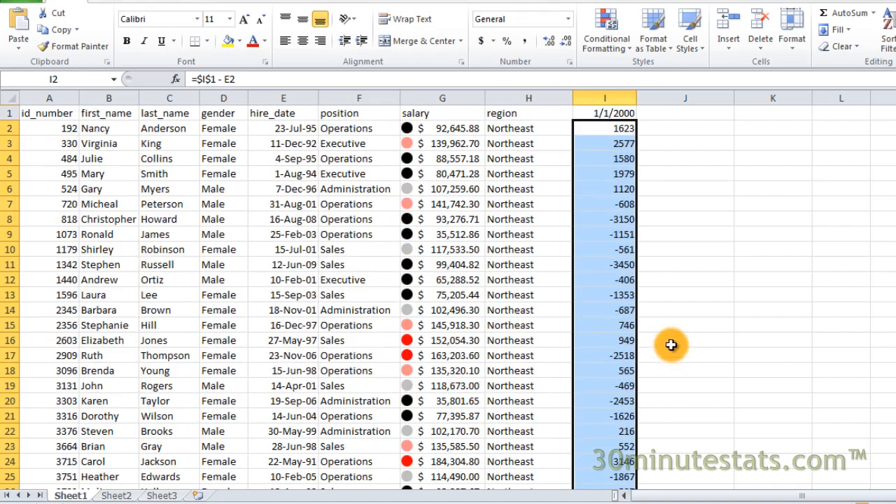
left_click(683, 112)
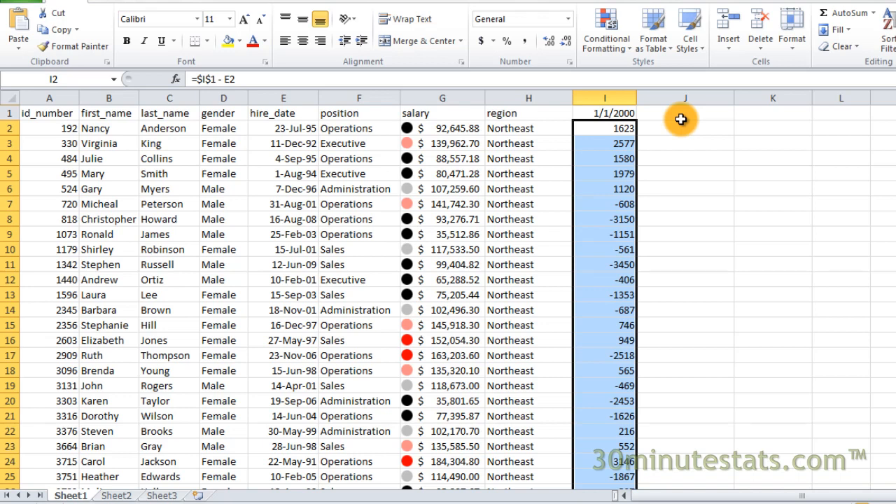
left_click(604, 28)
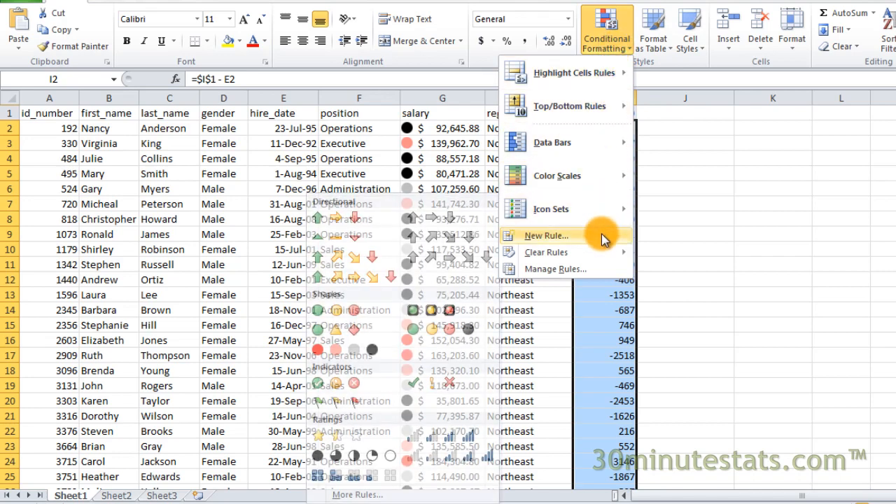
- Start a new icon-set rule using the 3 Symbols (Circled) tick, exclamation and cross
left_click(546, 235)
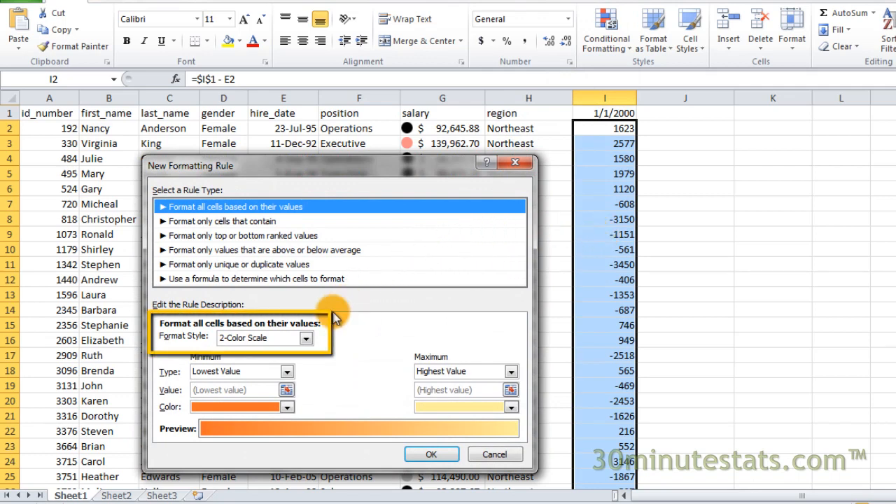
left_click(305, 337)
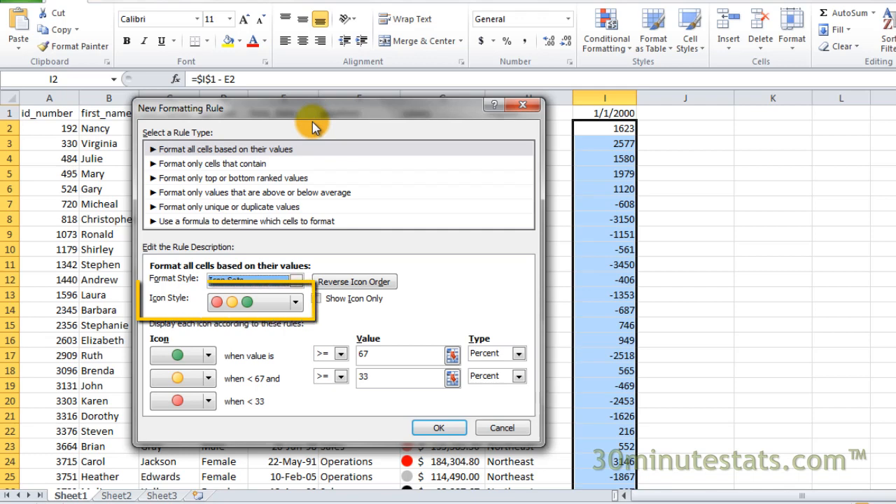
left_click(293, 302)
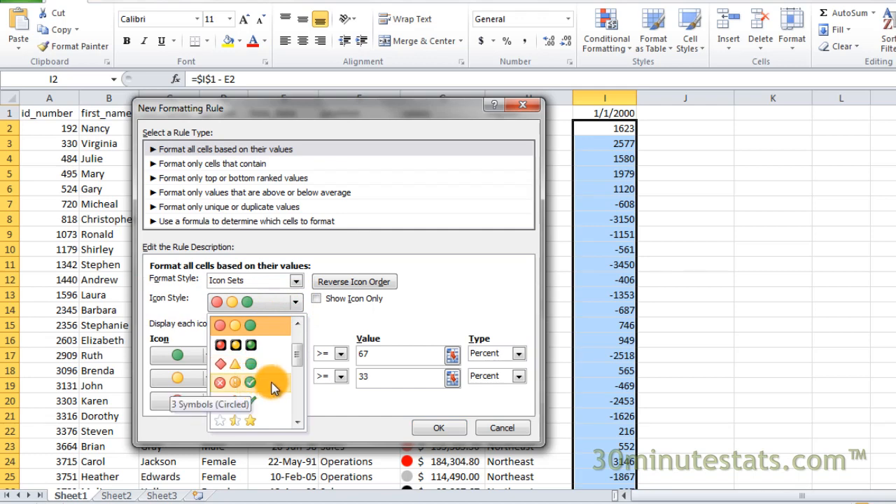
left_click(235, 382)
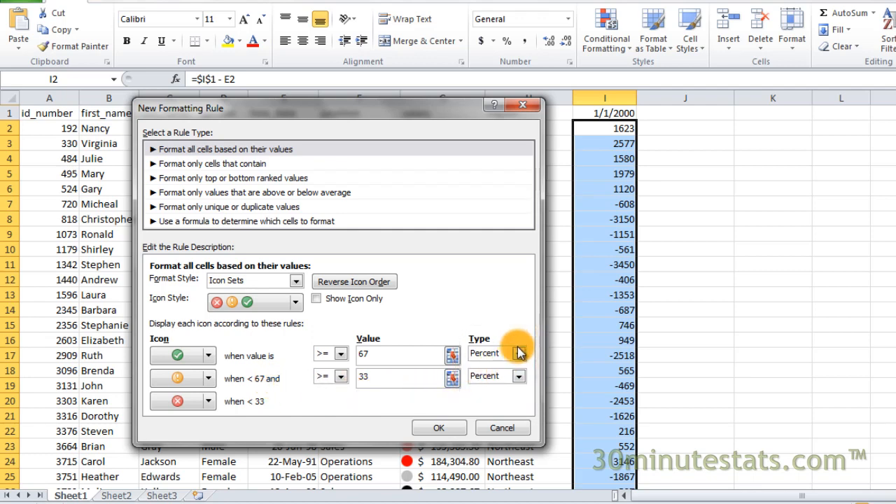
- Set Number thresholds of 365 and 0 and apply the rule to the day-difference column
left_click(521, 352)
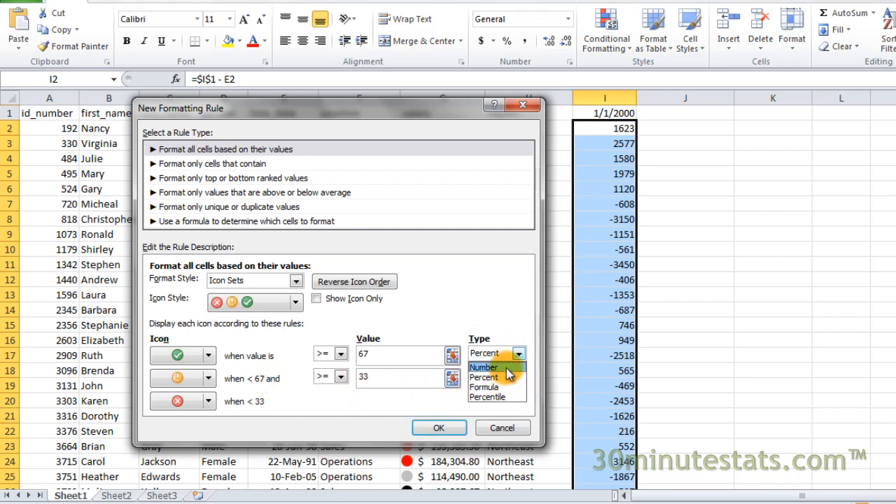
left_click(484, 366)
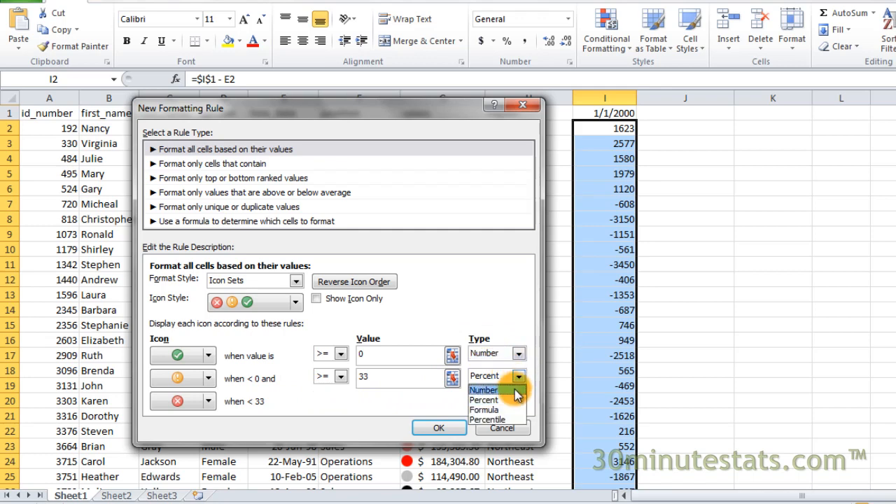
left_click(483, 389)
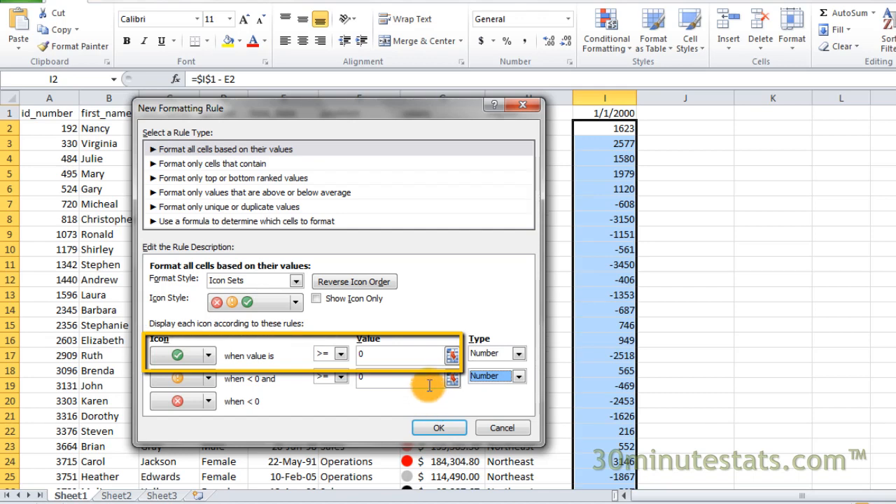
left_click(361, 356)
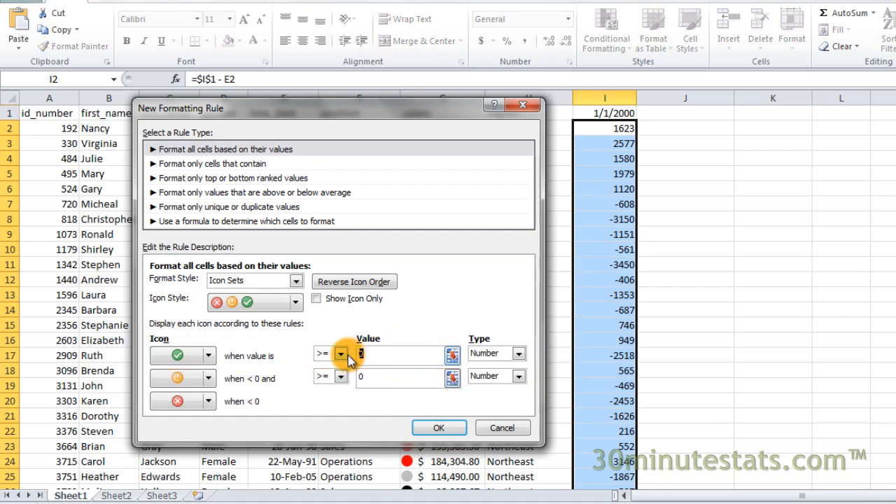
type("365")
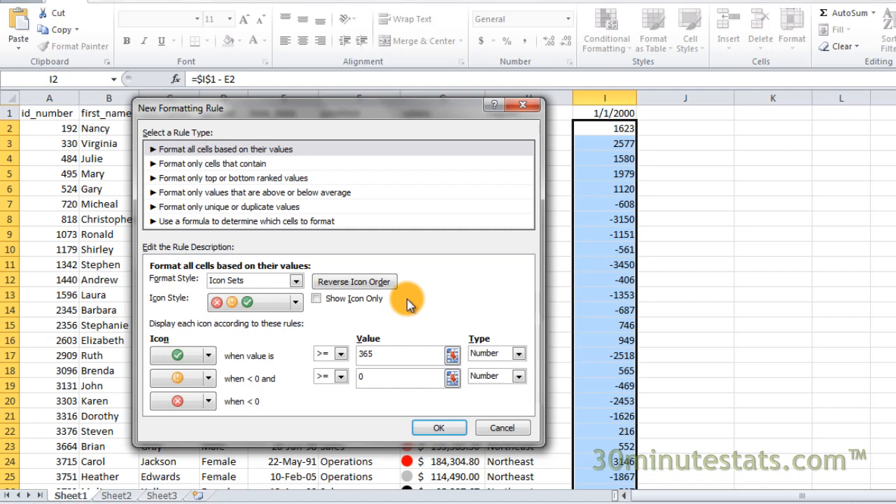
left_click(182, 378)
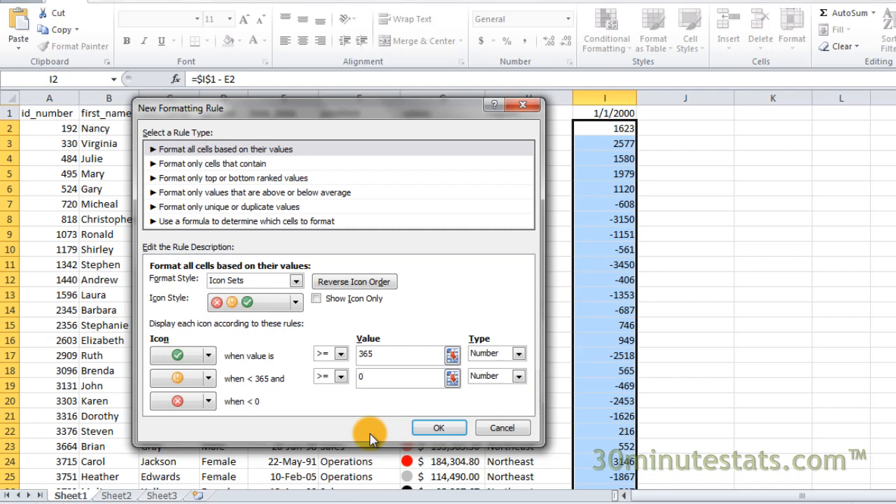
left_click(182, 400)
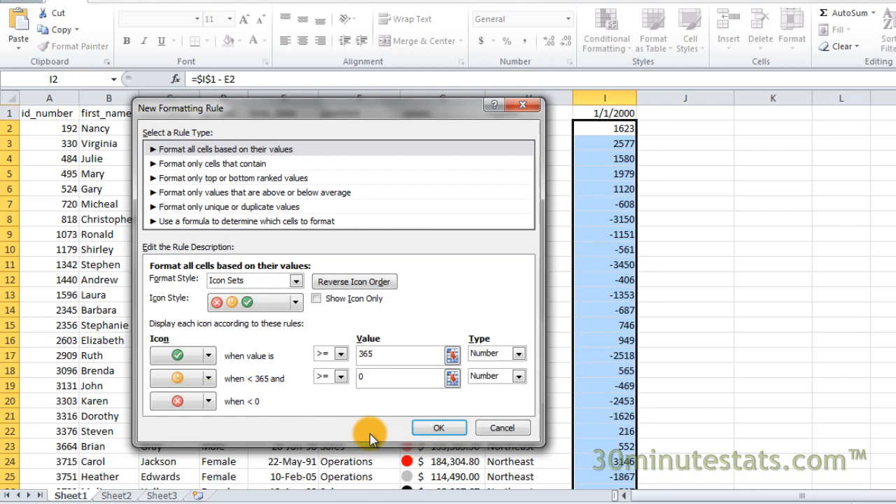
left_click(399, 377)
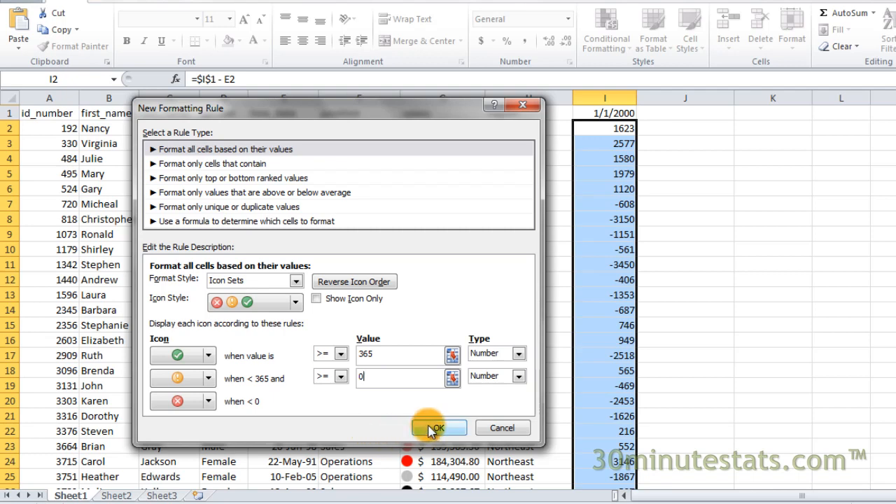
left_click(437, 427)
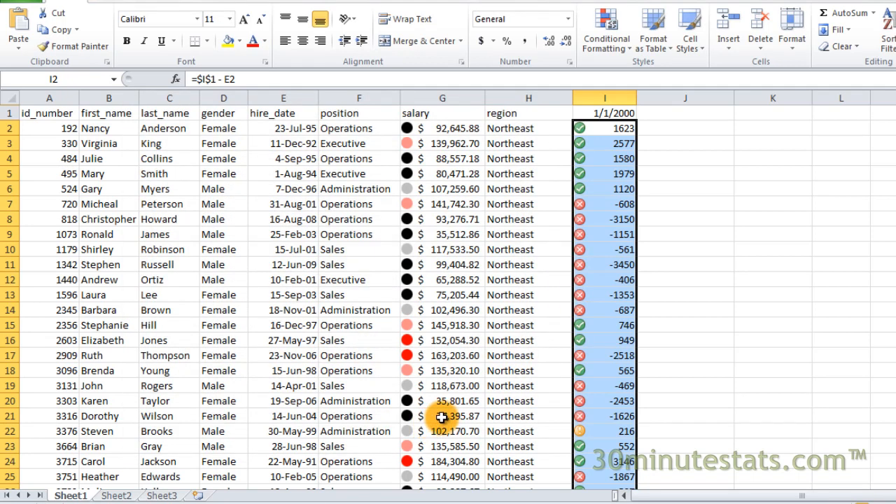
mouse_move(446, 415)
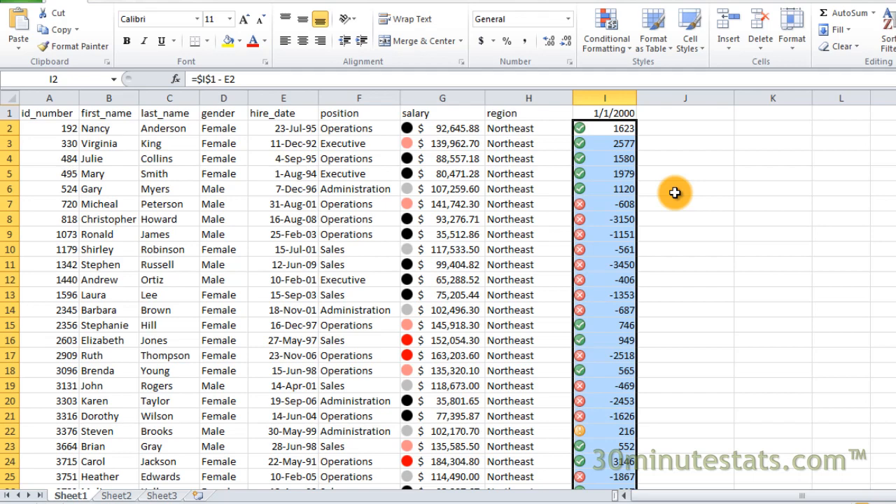
- Edit the day-difference icon rule to Show Icon Only, hiding the numbers
left_click(604, 28)
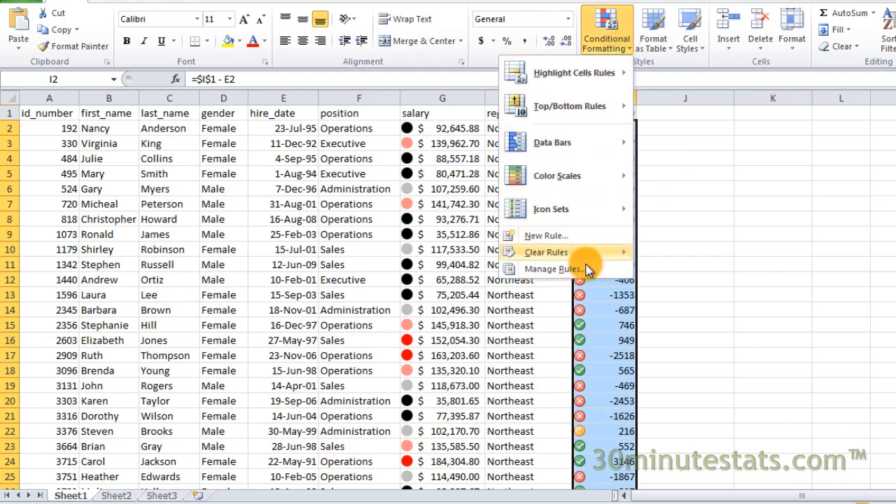
left_click(555, 269)
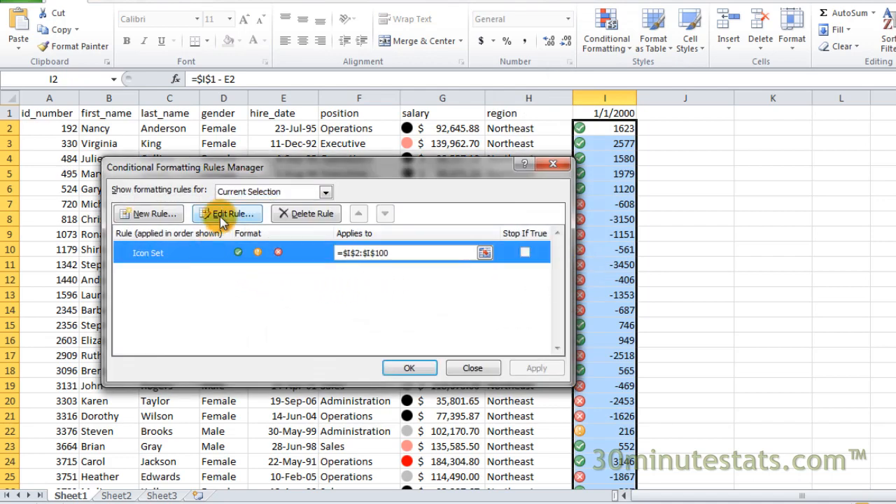
left_click(227, 213)
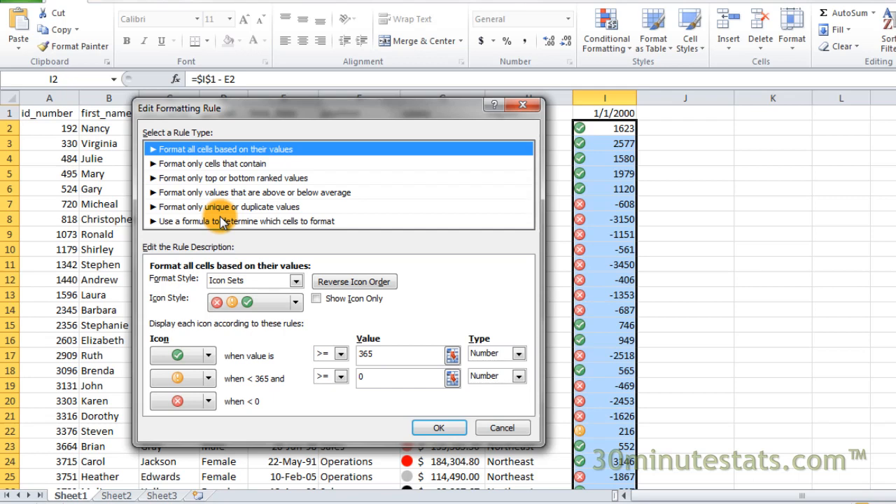
mouse_move(273, 250)
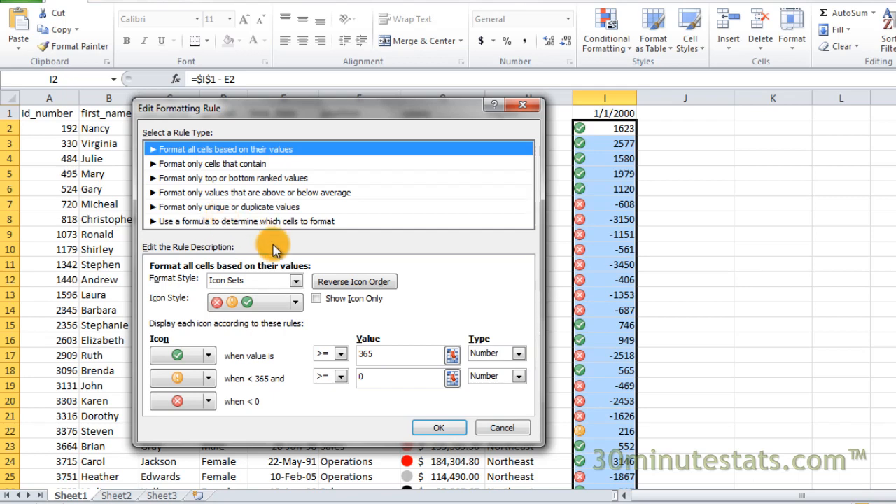
left_click(316, 298)
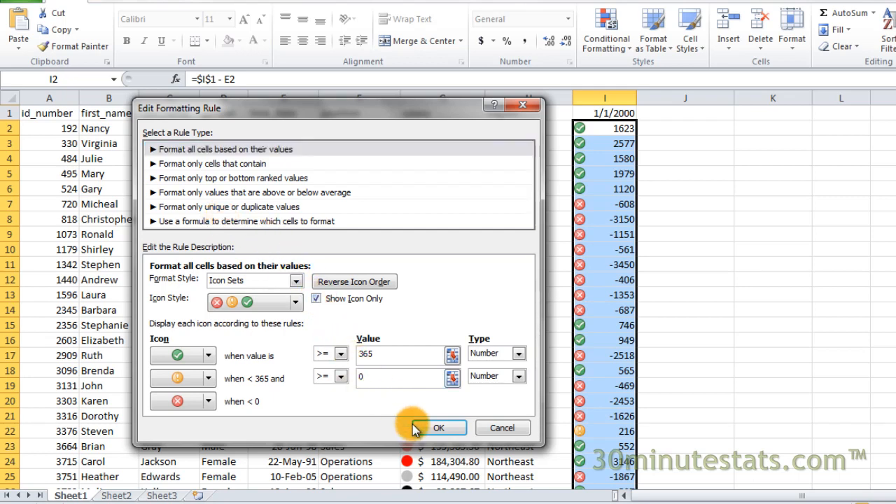
left_click(439, 427)
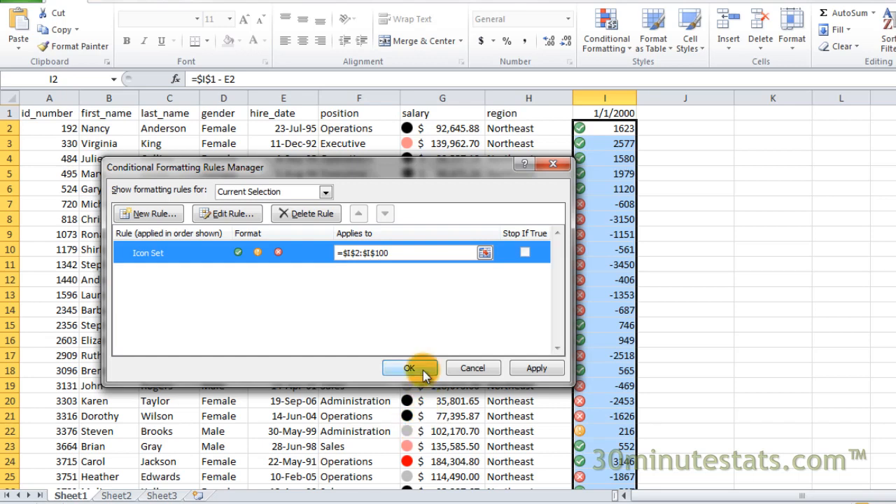
left_click(409, 367)
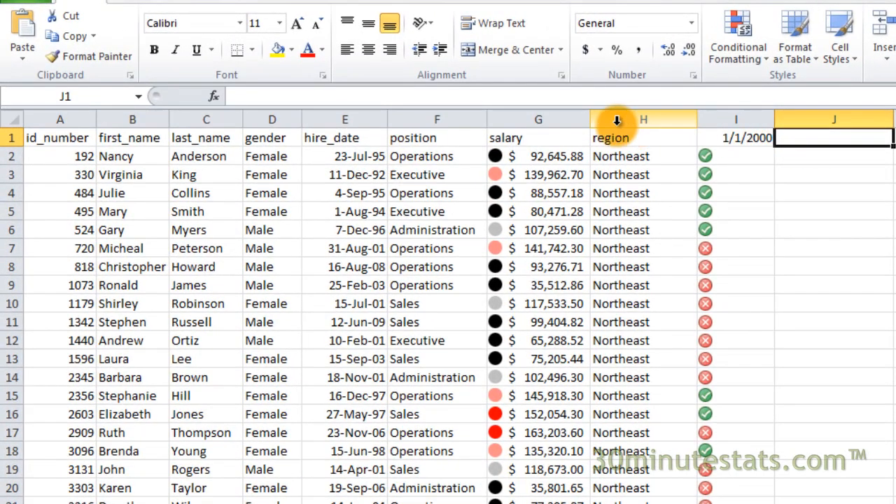
- Insert a new column before position and head it Anniversary
right_click(437, 119)
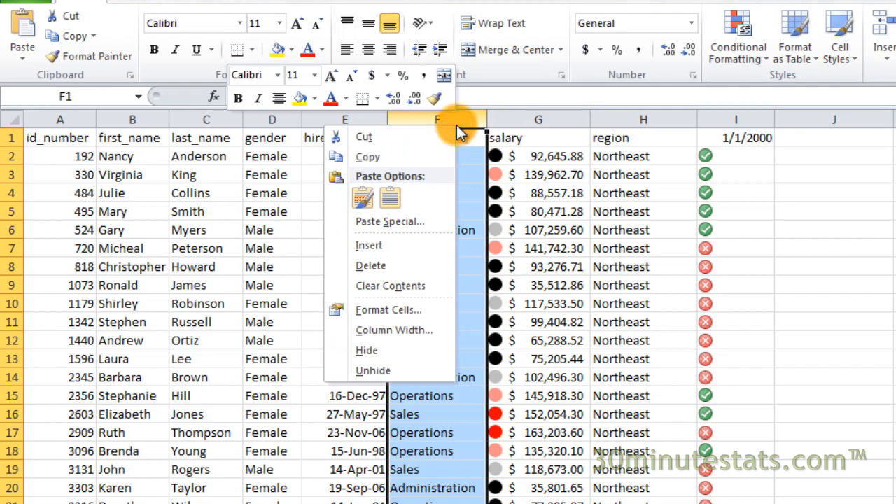
mouse_move(377, 247)
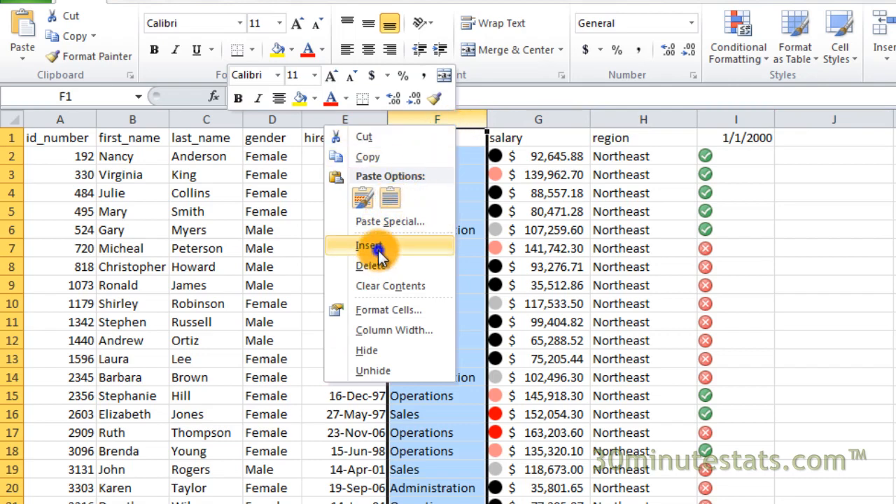
left_click(368, 246)
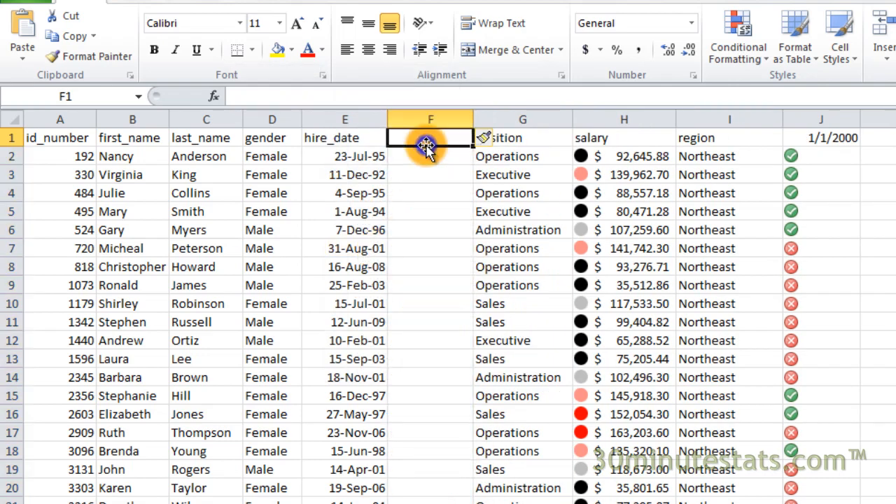
type("Anniversary")
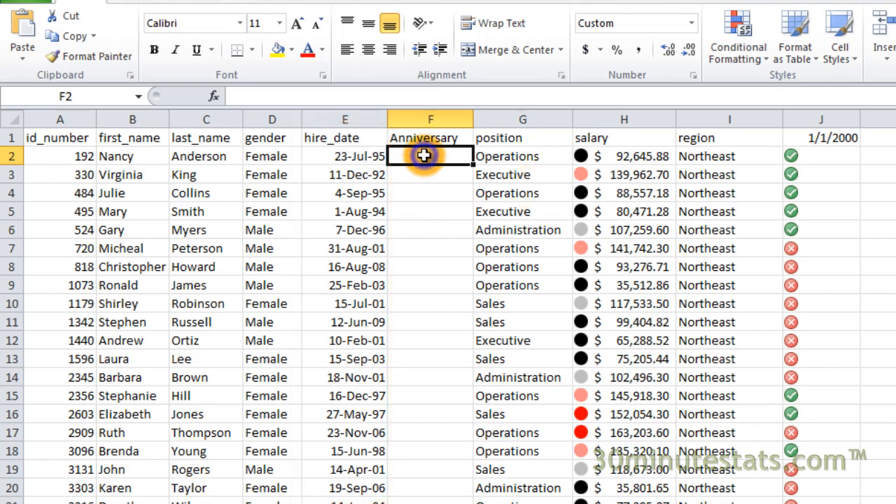
mouse_move(479, 204)
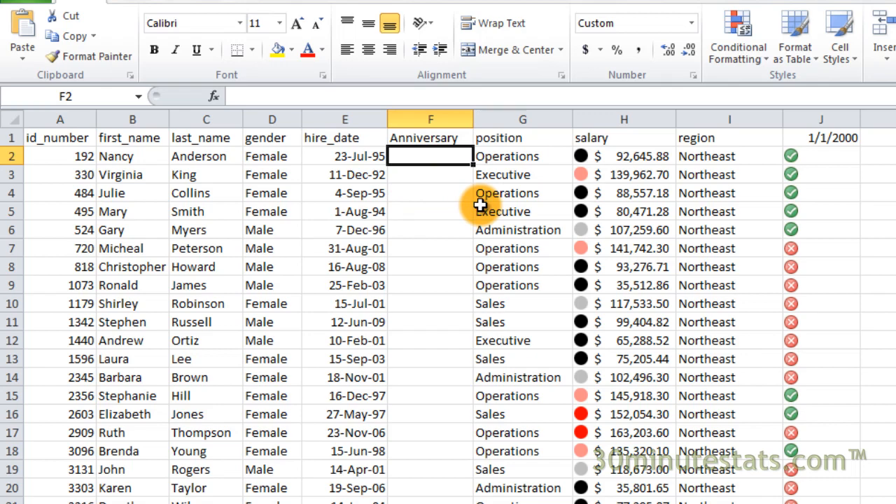
- Enter =IF(MONTH(E2)=MONTH(TODAY()),1,0) in the first Anniversary cell
type("=")
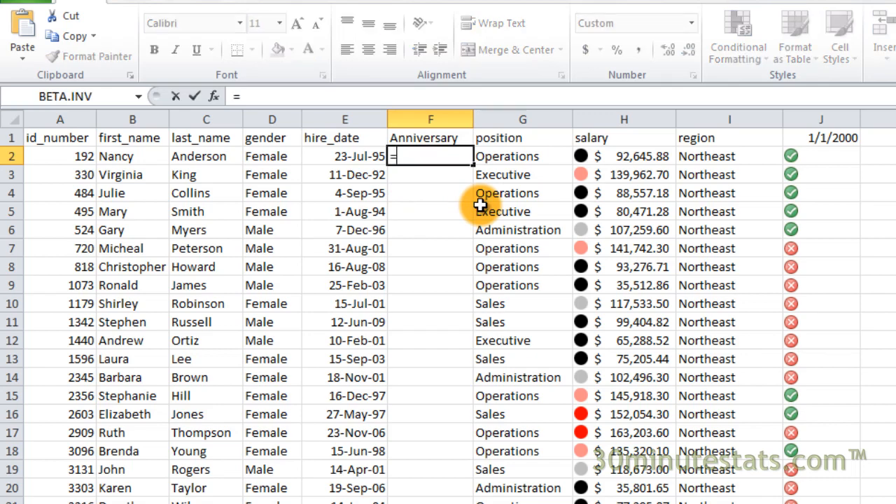
type("if(n")
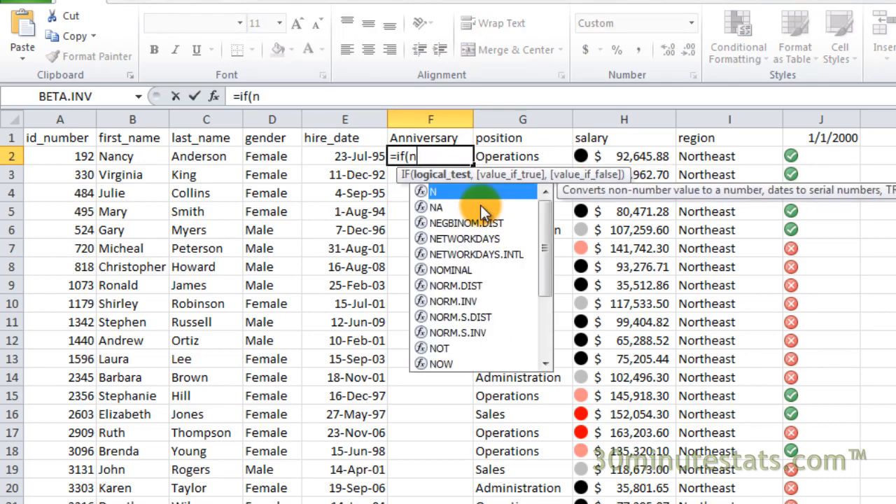
type("month(")
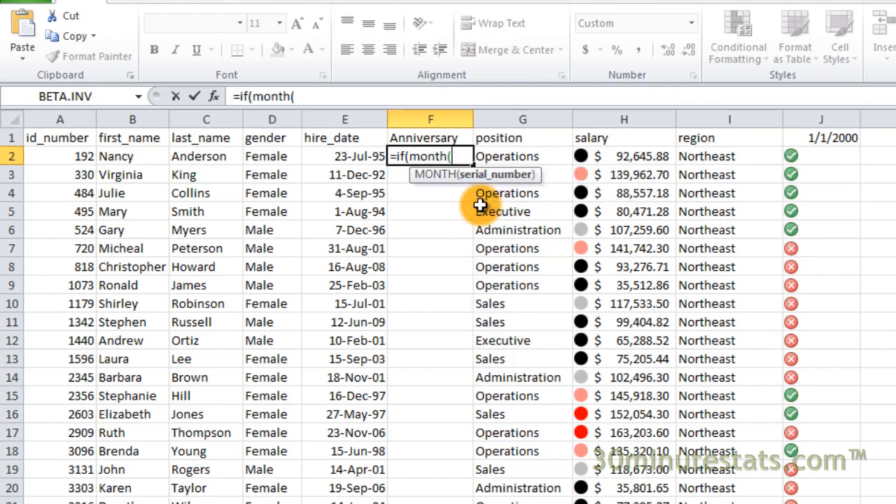
left_click(345, 157)
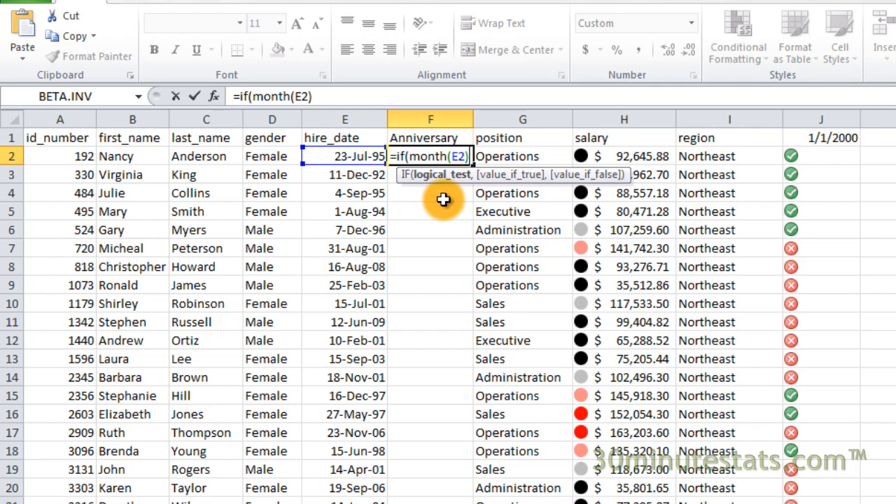
type("=month")
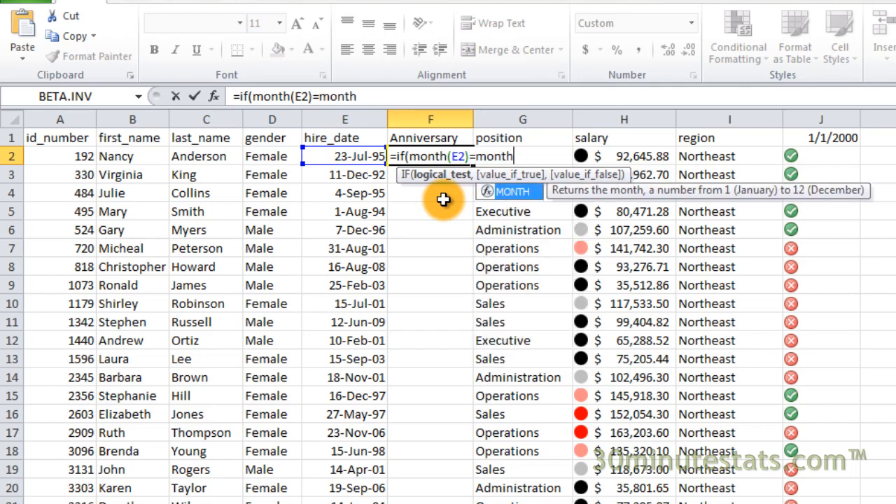
type("(toda")
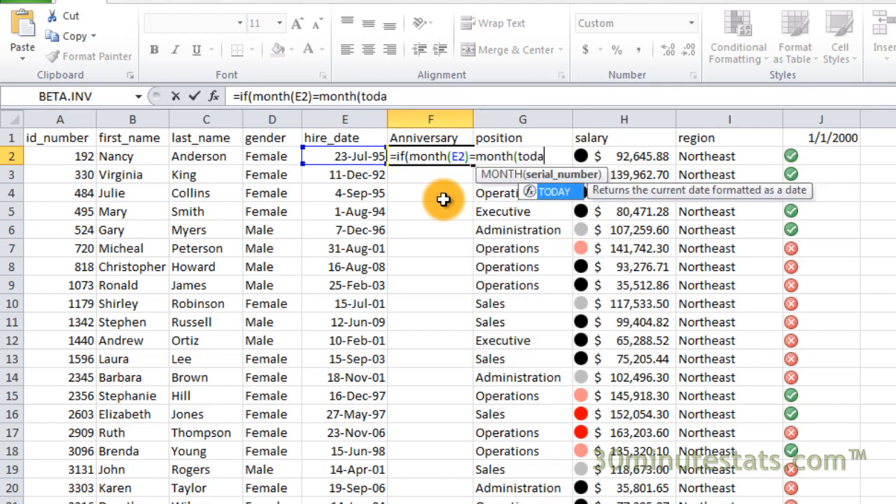
type("y())")
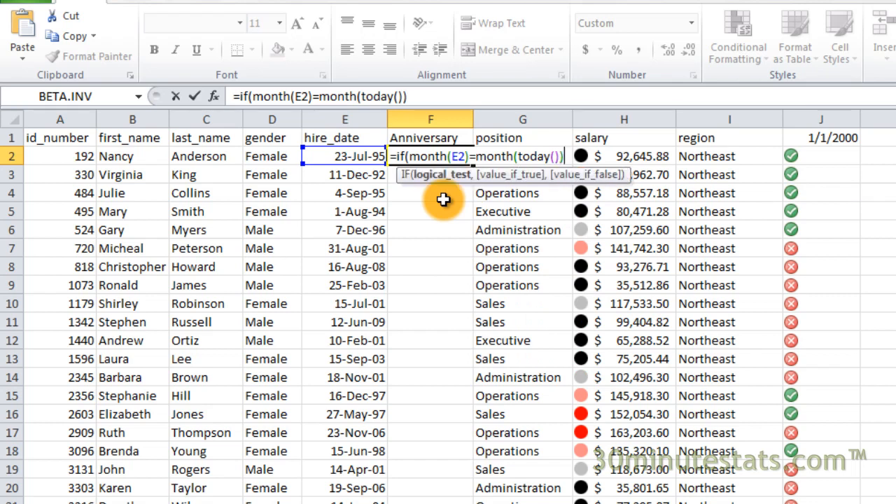
type(",1")
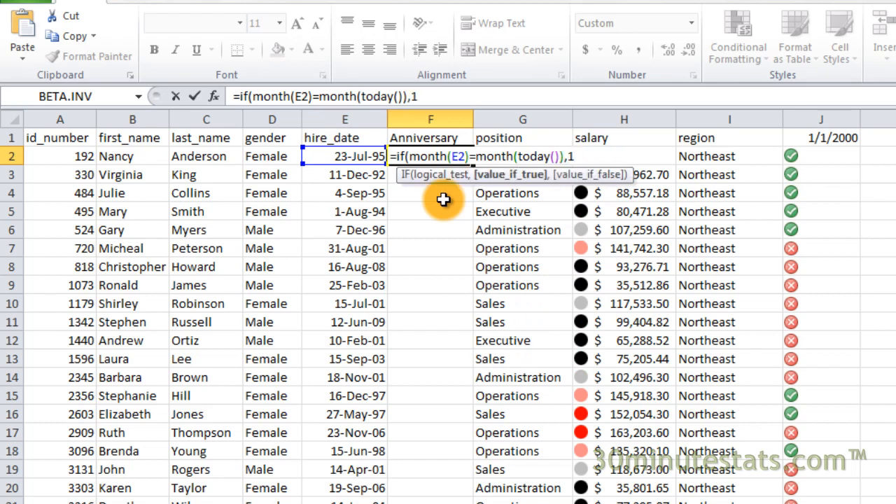
type(",")
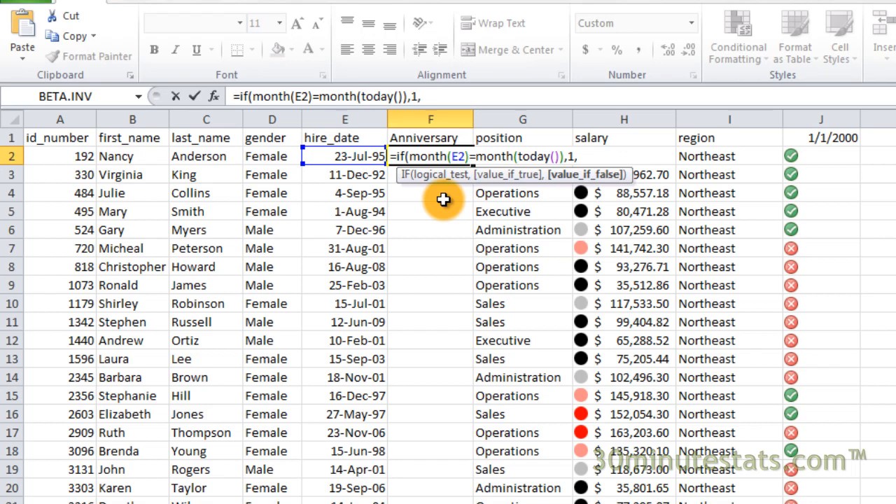
type("0)")
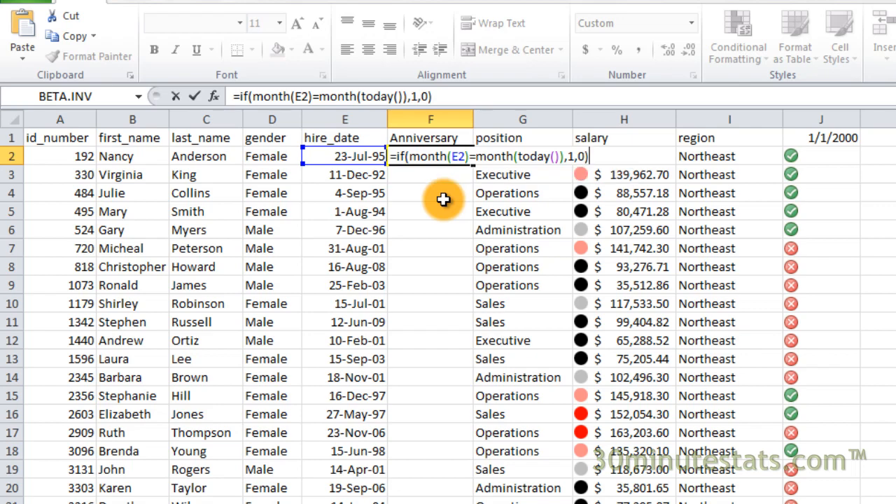
key("Enter")
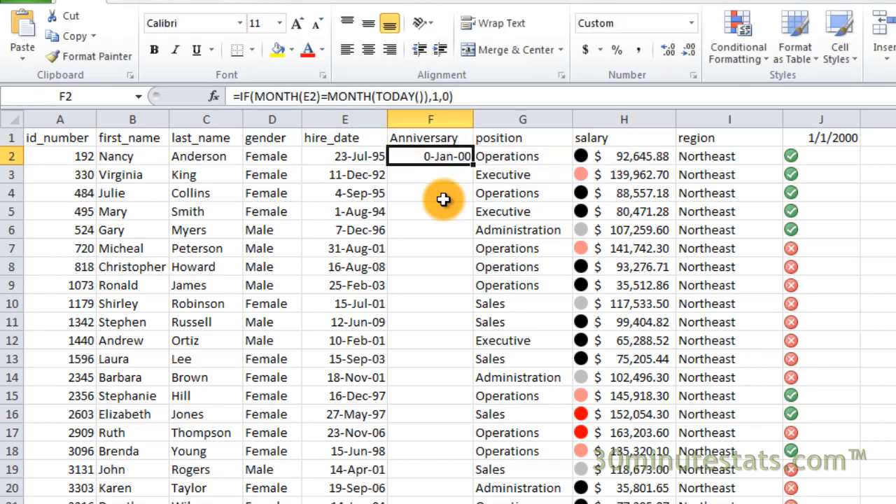
- Format the Anniversary result as General so it shows 0 rather than a date
right_click(430, 157)
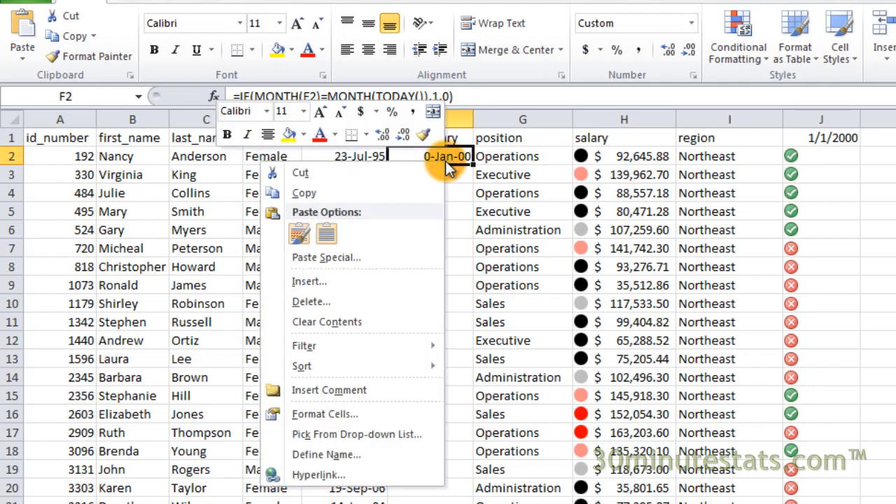
left_click(324, 414)
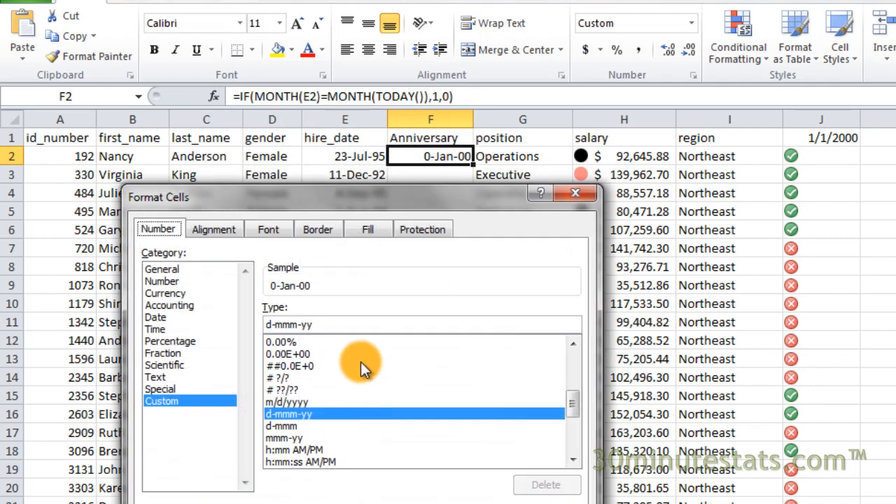
left_click(161, 268)
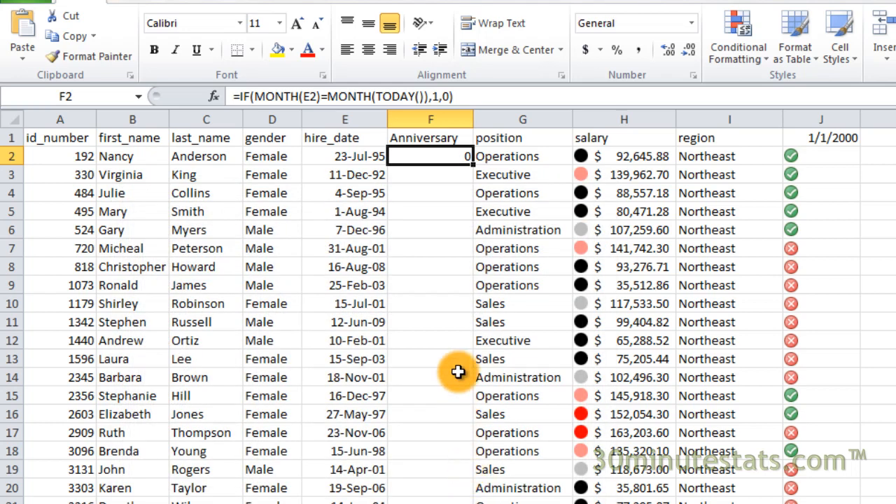
left_click(430, 174)
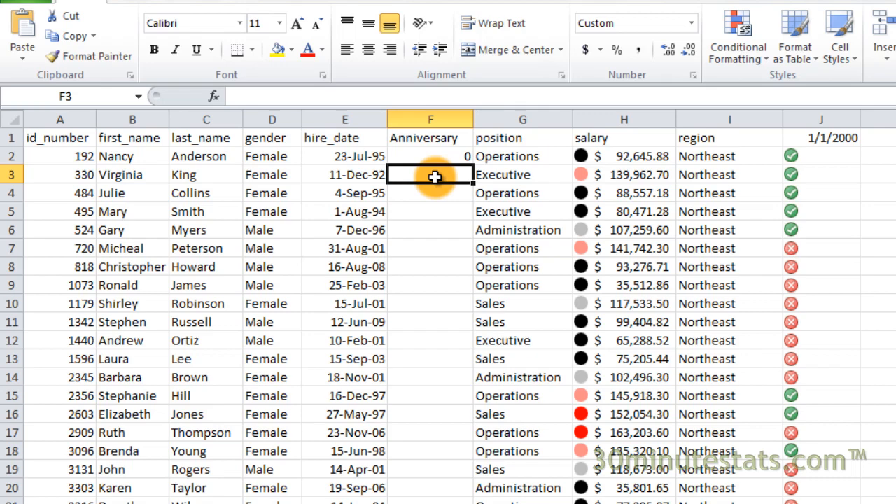
- Select the whole Anniversary column of 0s and 1s for a new conditional formatting rule
scroll("down", 3)
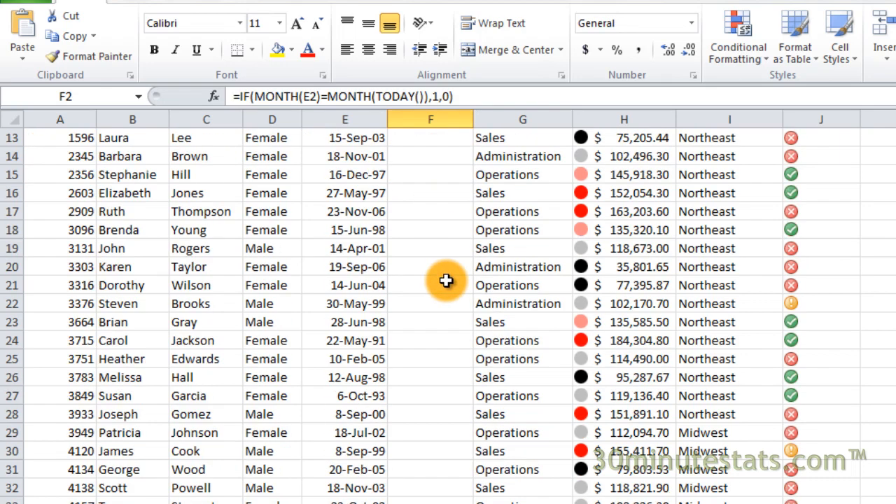
scroll("down", 3)
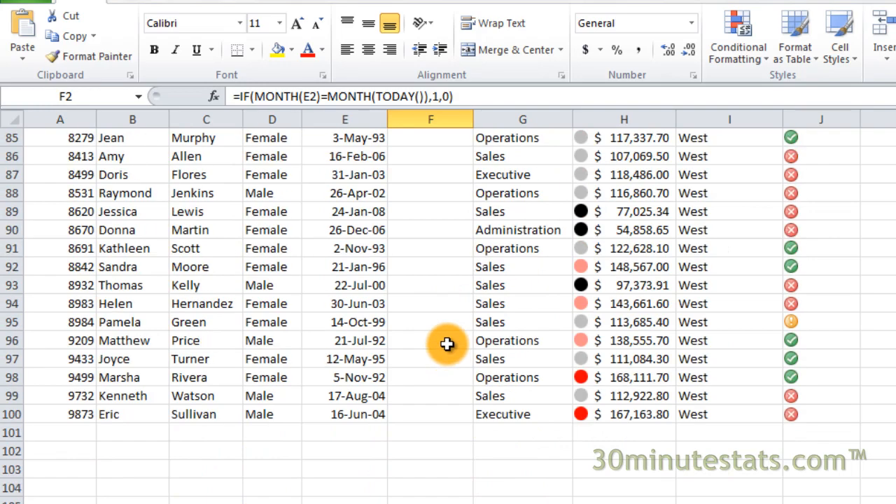
left_click(431, 119)
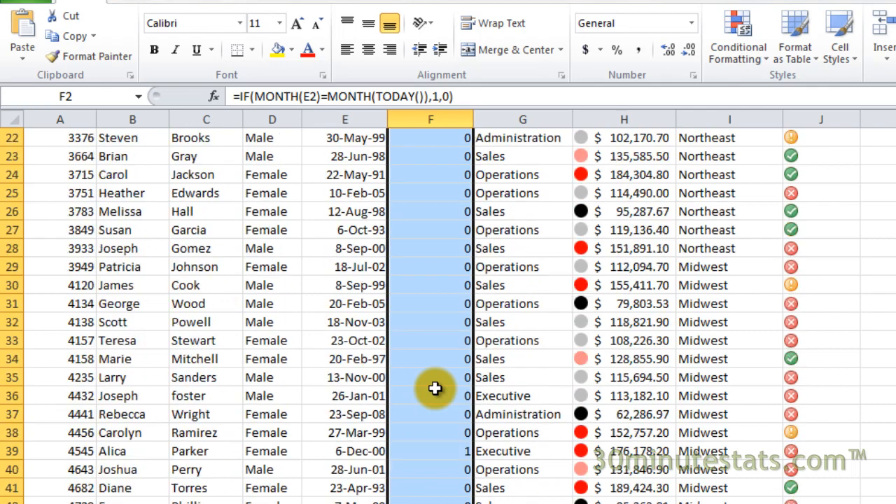
scroll("up", 3)
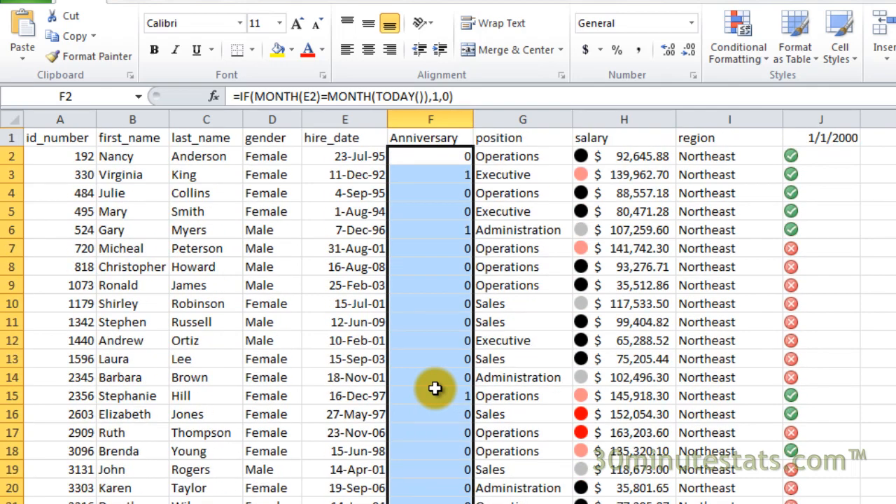
mouse_move(837, 325)
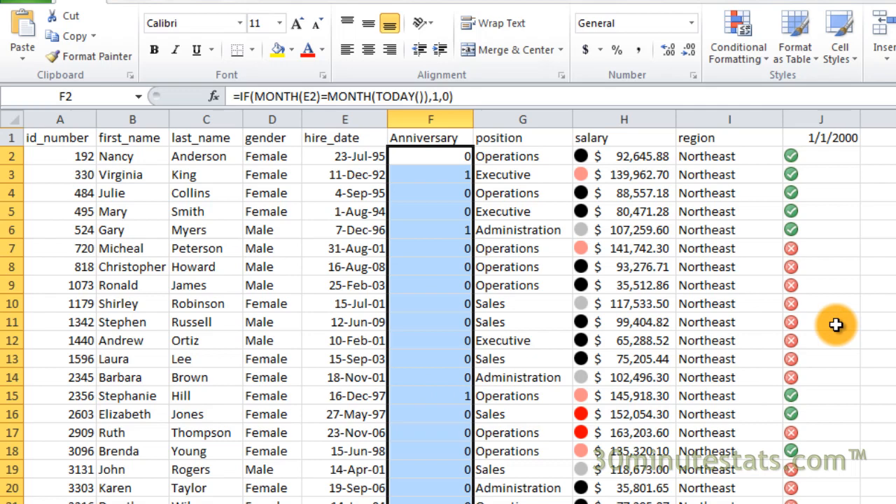
left_click(736, 35)
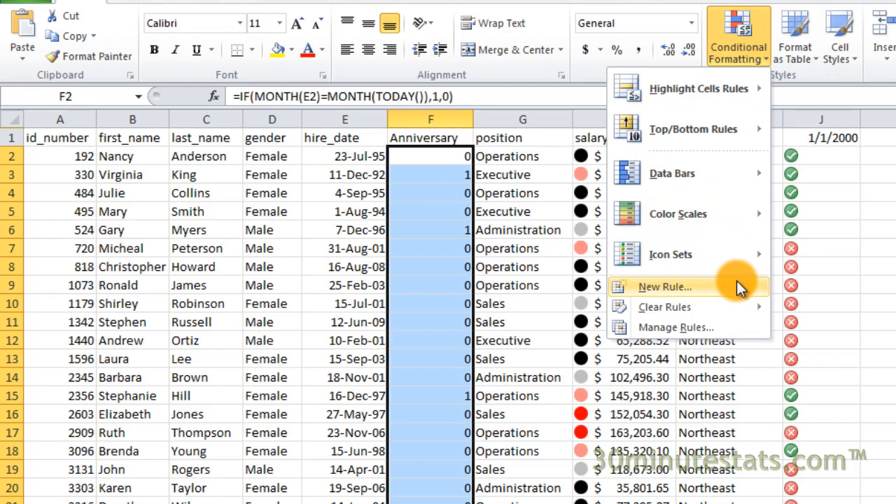
- Create a new icon-set rule with both thresholds set to Number
left_click(664, 286)
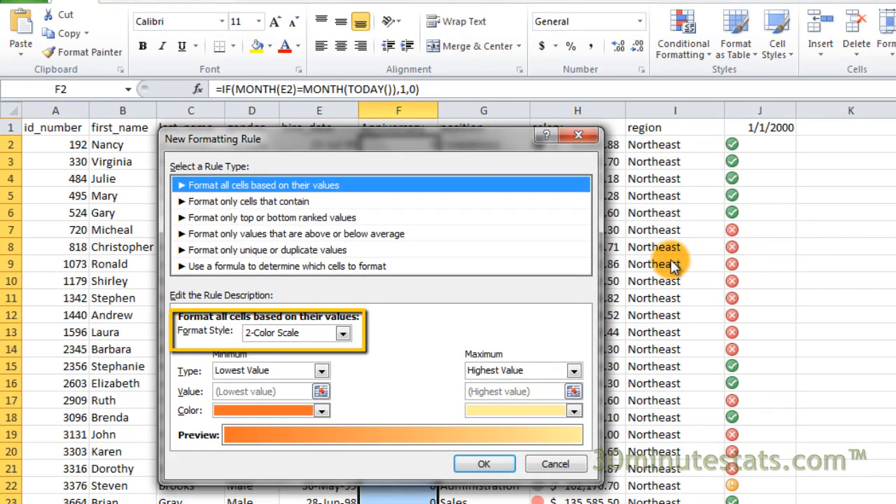
left_click(343, 333)
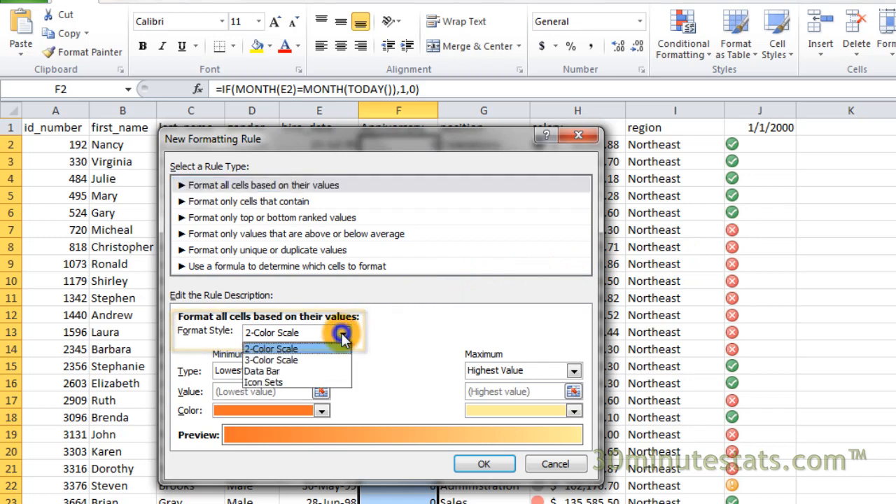
mouse_move(296, 382)
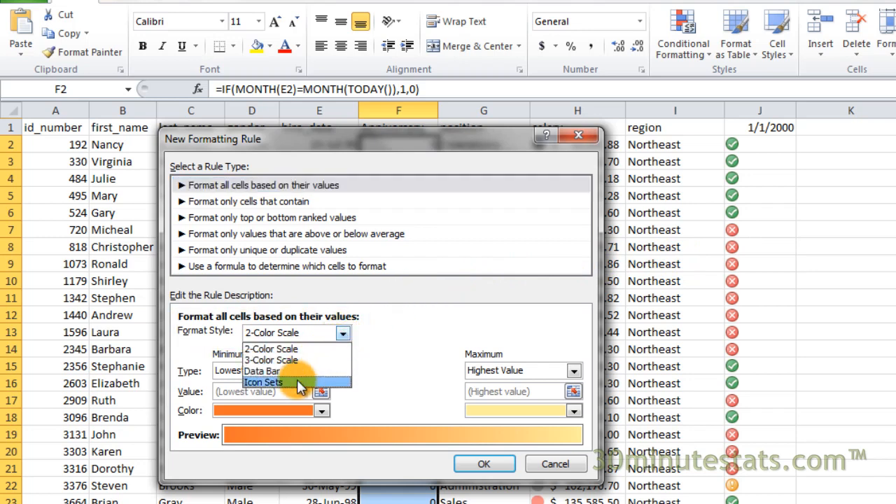
left_click(263, 382)
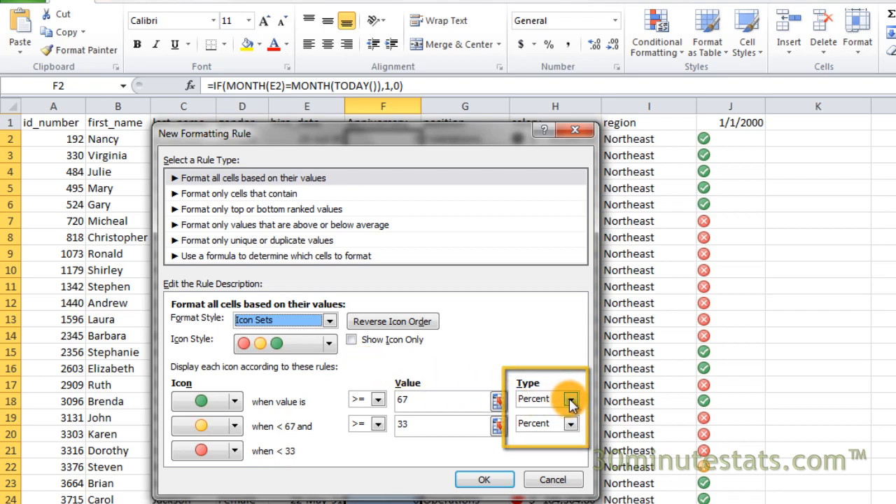
left_click(571, 399)
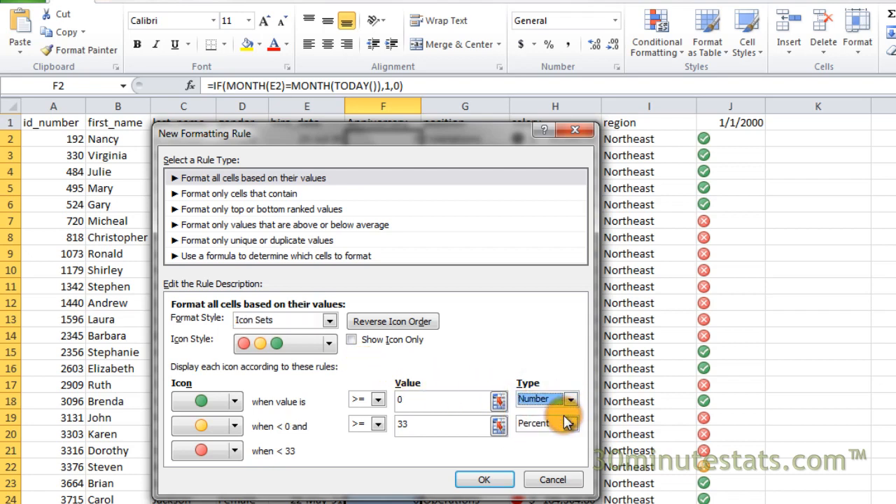
left_click(569, 424)
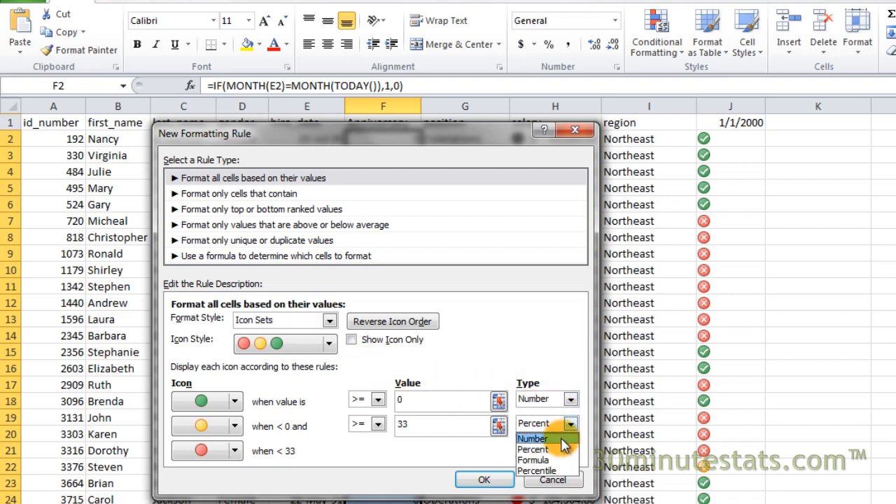
left_click(532, 438)
type("1")
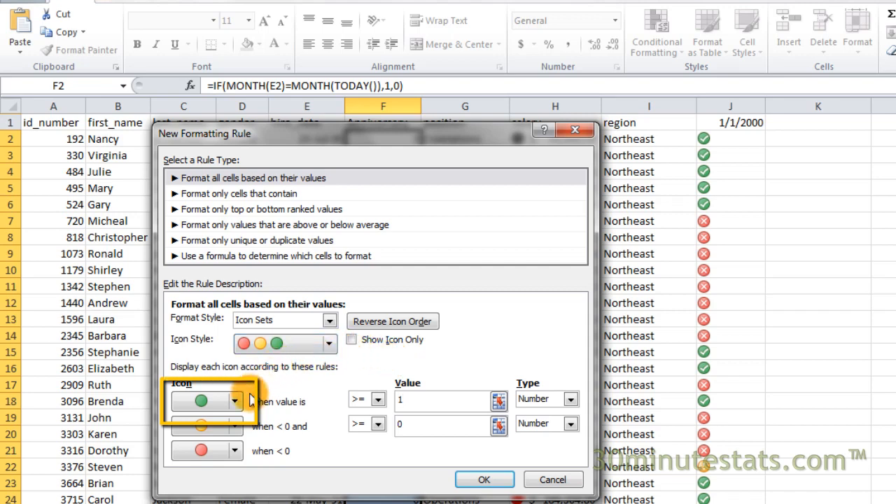
- Use thresholds 1 and 0, a red flag then No Cell Icon twice, showing icons only
left_click(236, 400)
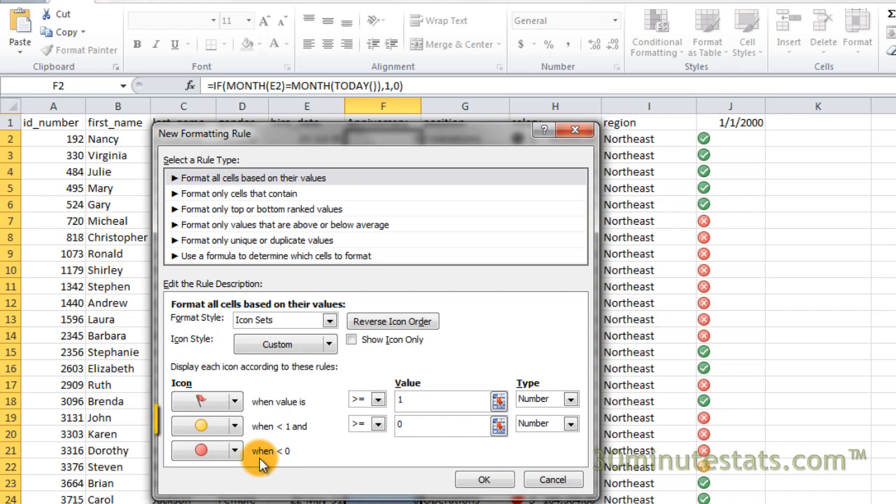
left_click(440, 425)
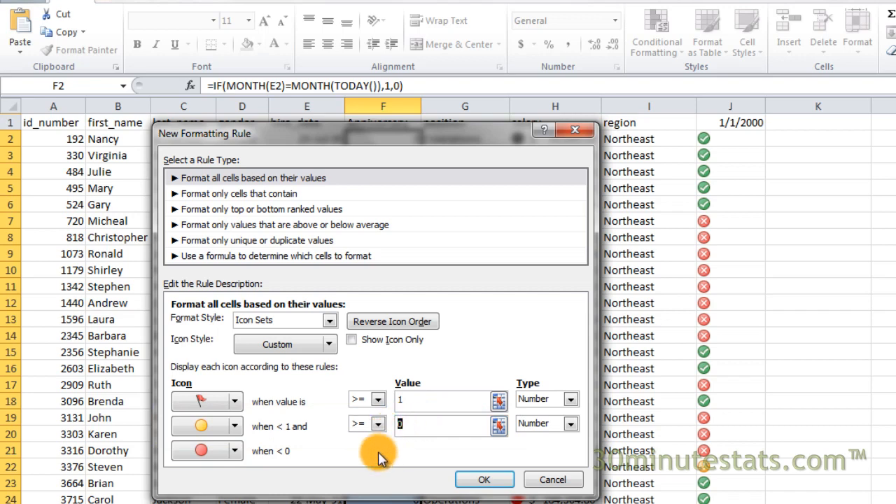
type("0")
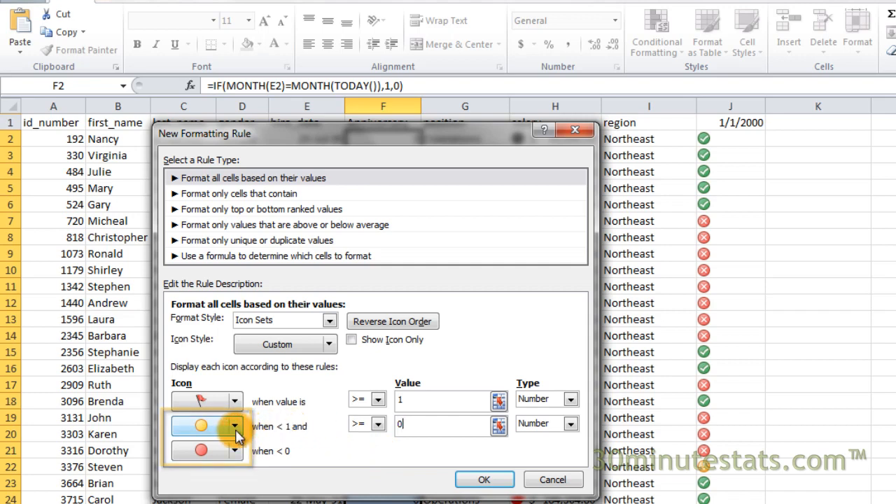
left_click(236, 425)
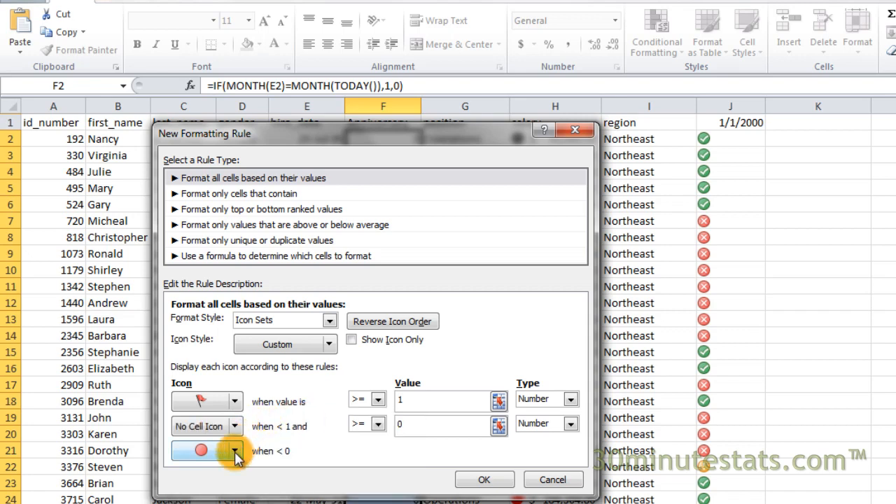
left_click(235, 451)
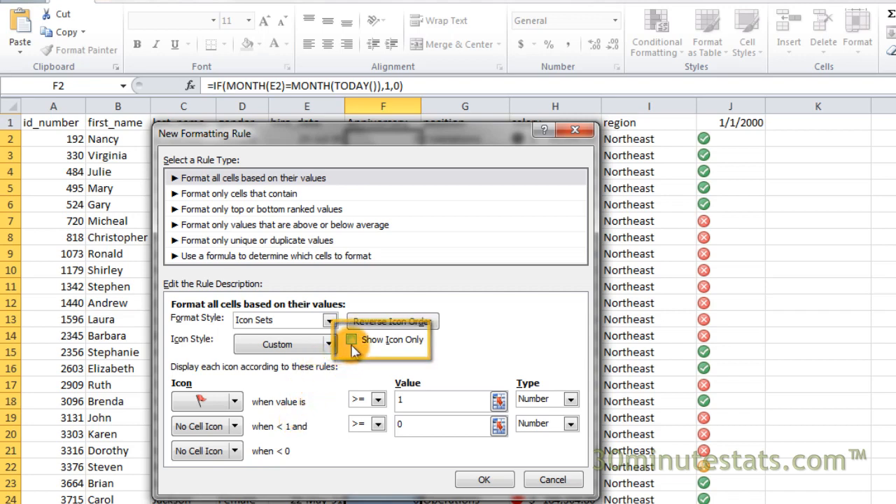
left_click(350, 341)
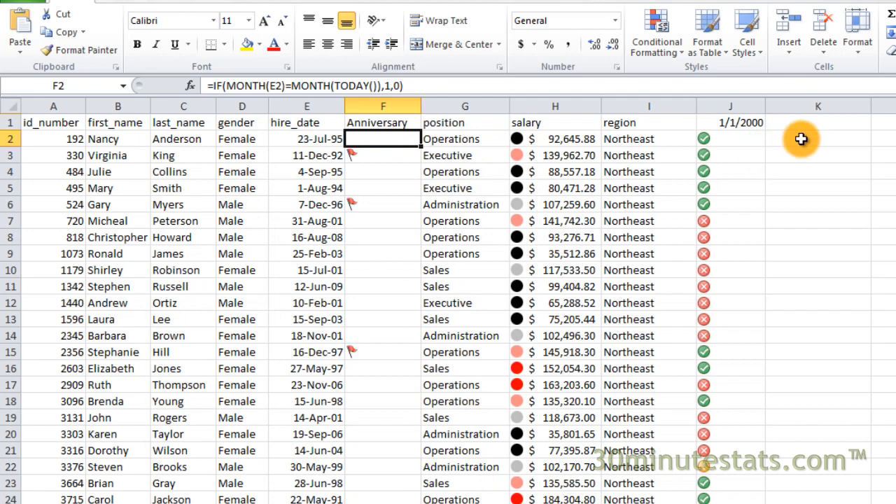
left_click(817, 139)
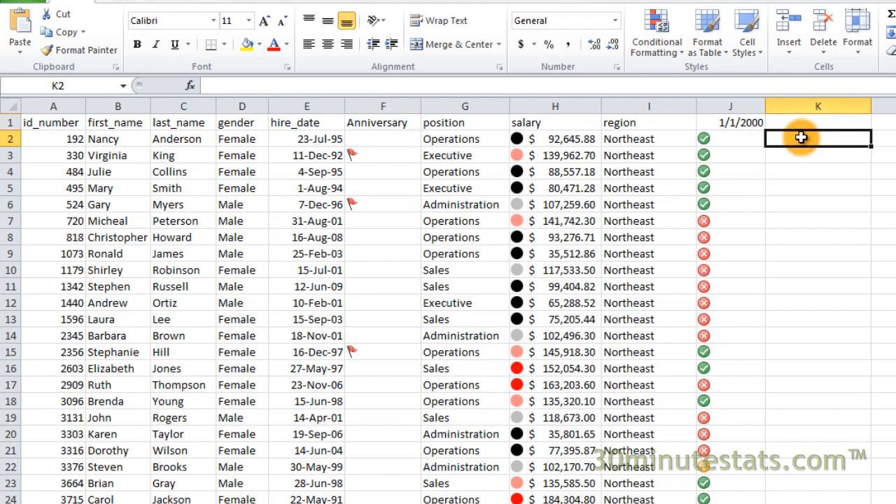
mouse_move(515, 280)
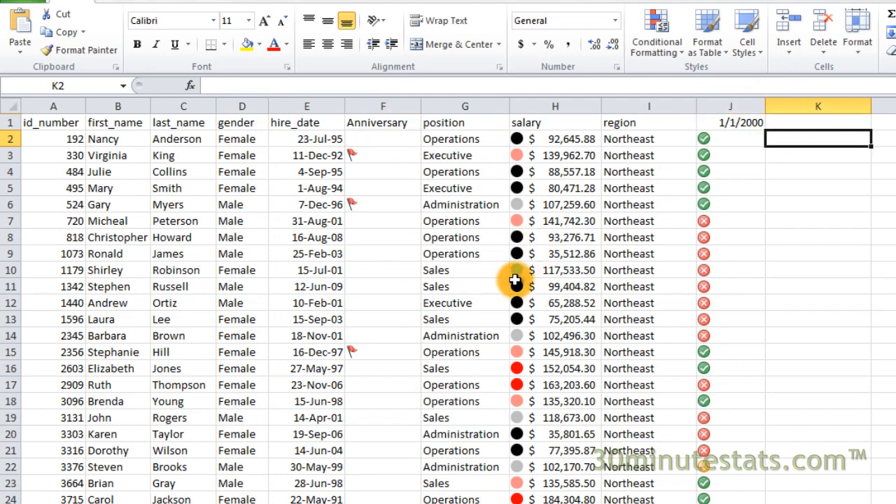
scroll("down", 3)
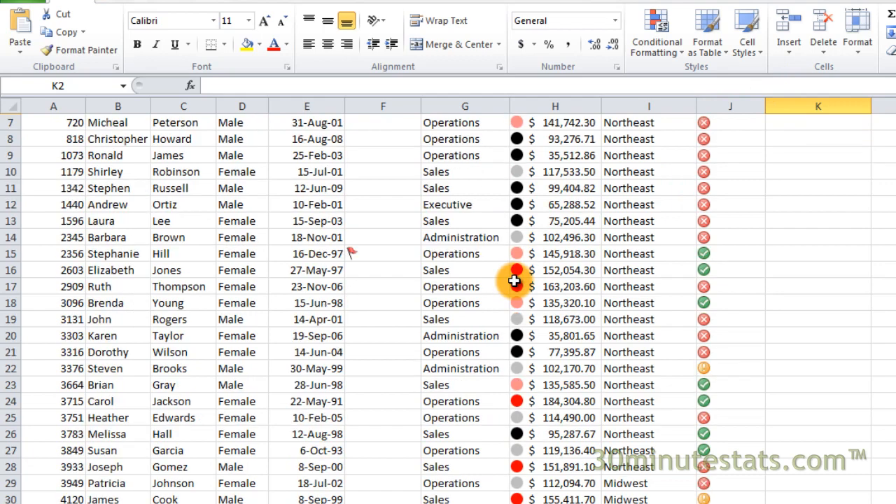
scroll("down", 3)
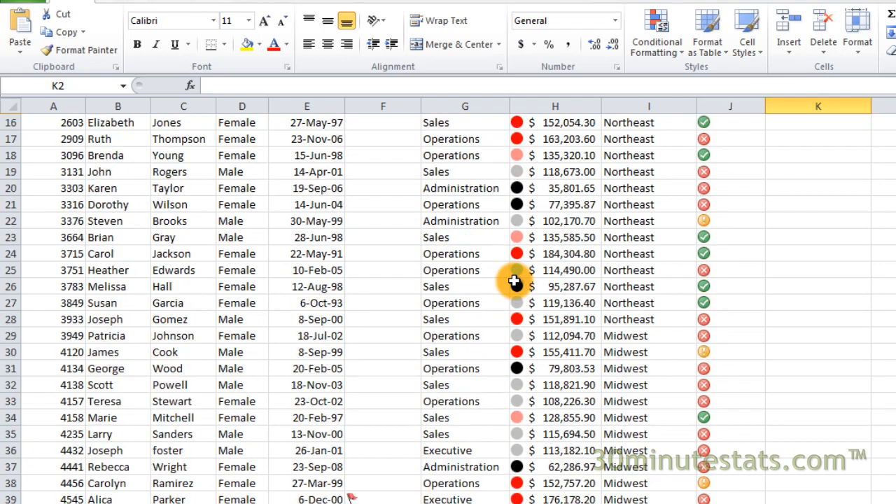
scroll("down", 3)
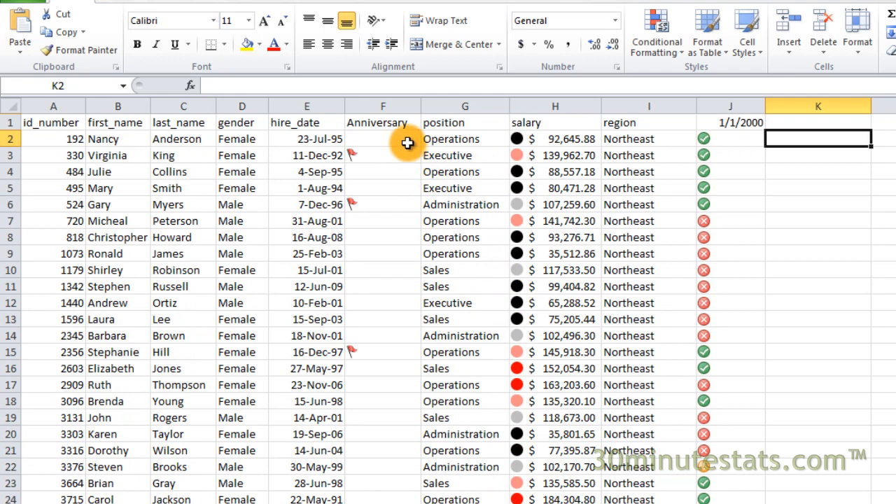
left_click(383, 138)
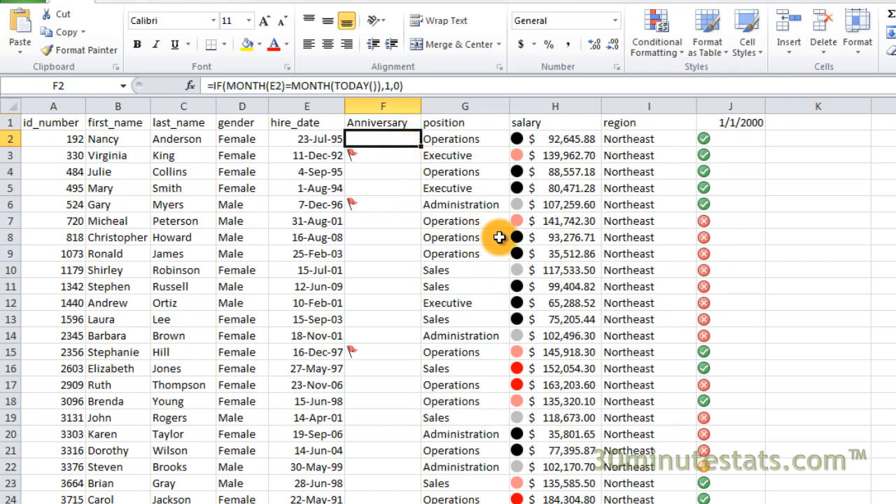